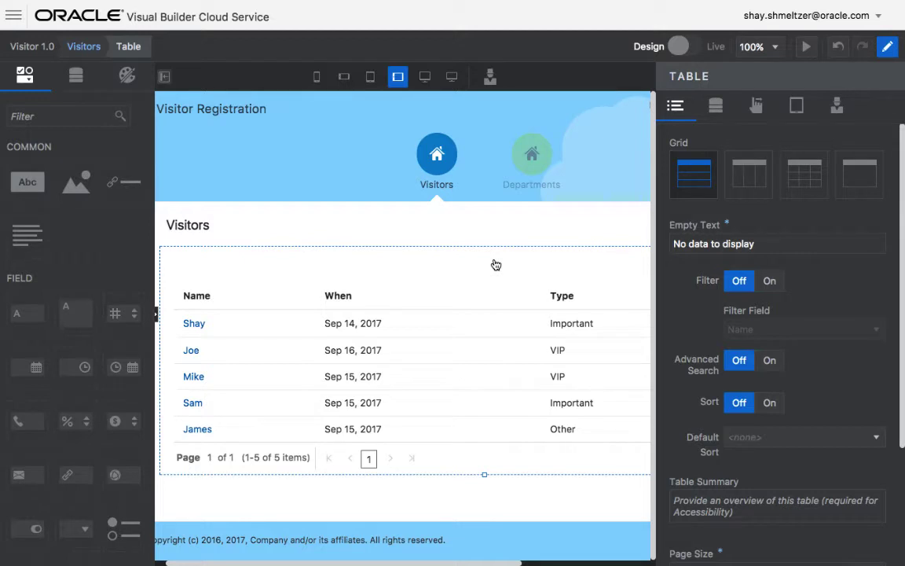
mouse_move(465, 324)
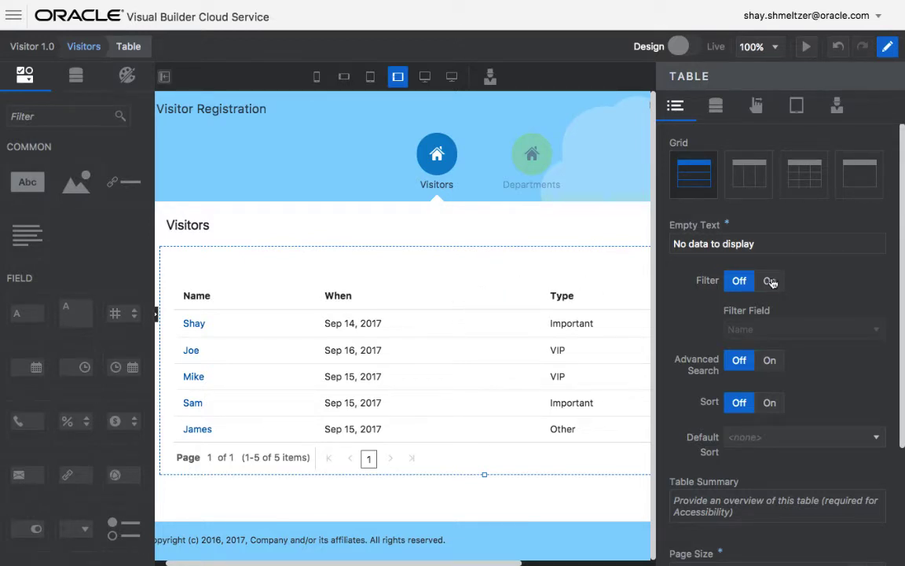
- Enable Filter on the Name field and Advanced Search for the Visitors table, then go live
left_click(769, 280)
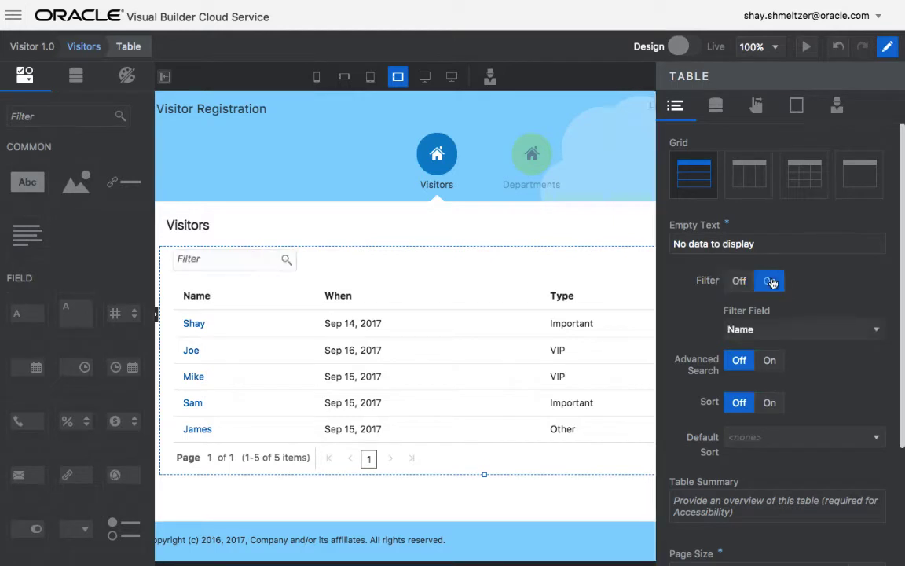
left_click(770, 280)
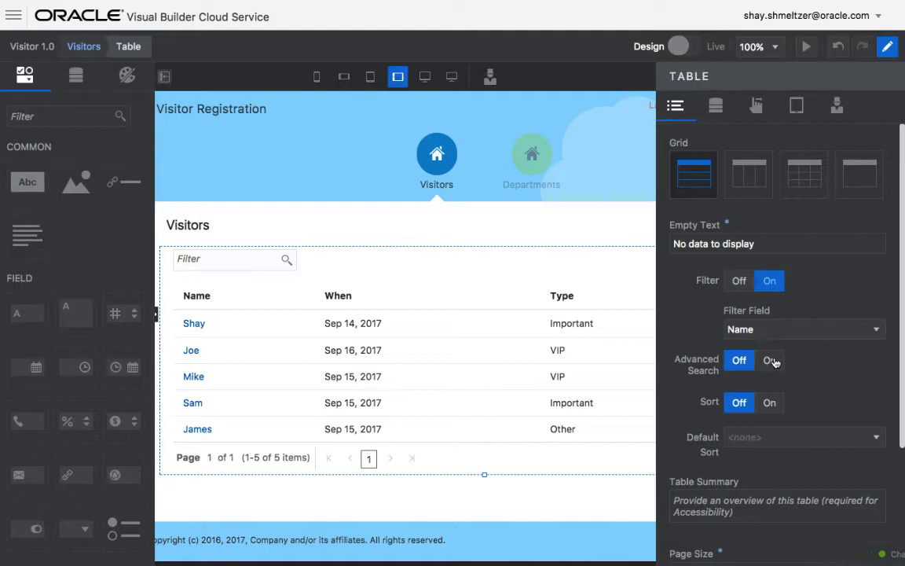
left_click(770, 360)
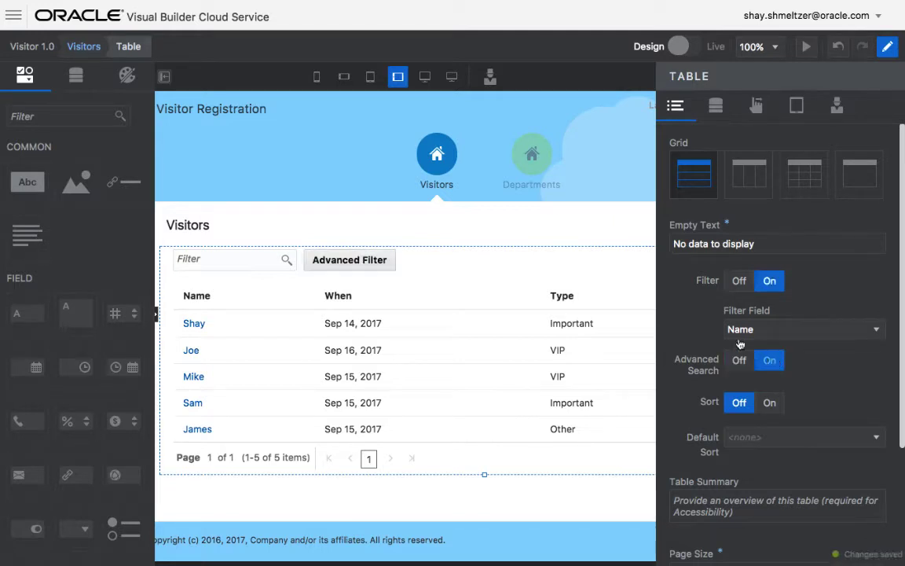
left_click(682, 45)
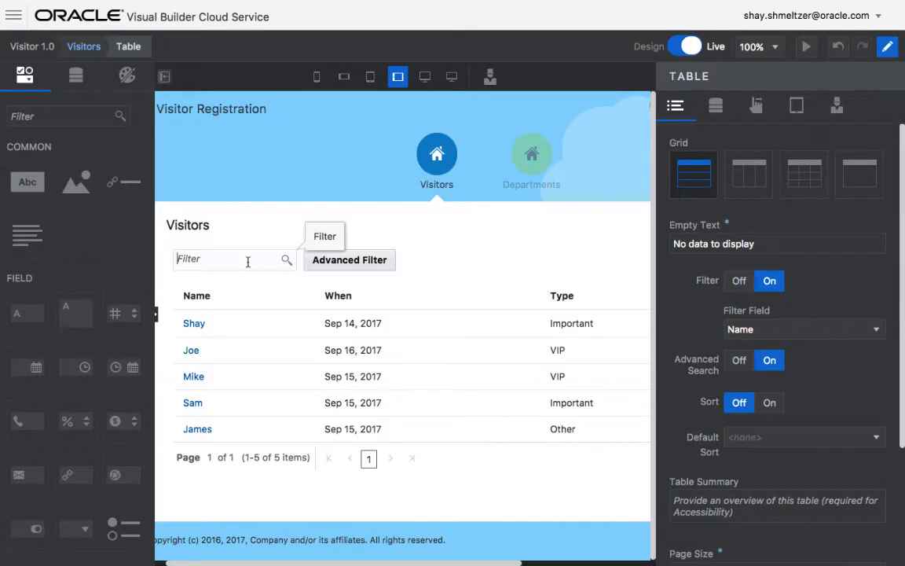
- Filter on 's', then set an advanced filter condition Name Starts With 's'
type("s")
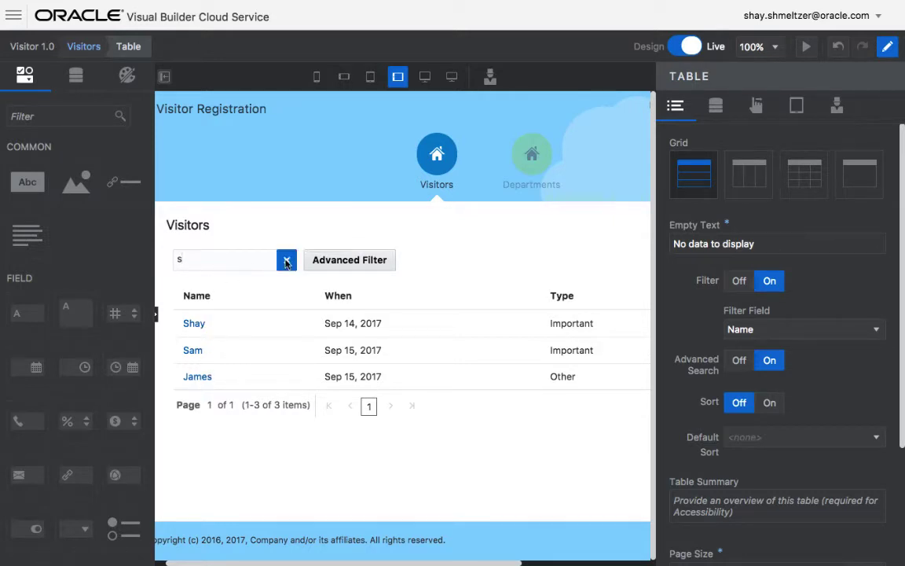
left_click(349, 259)
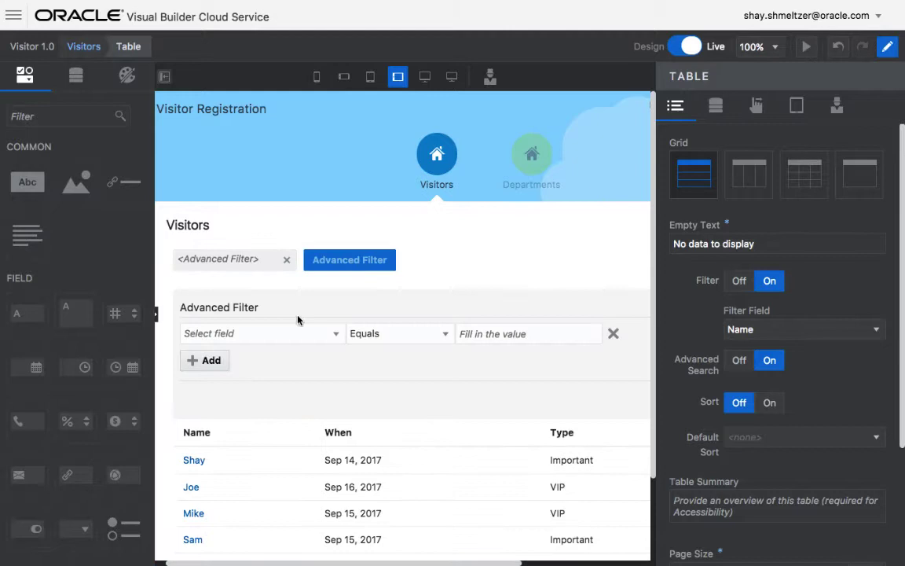
left_click(259, 333)
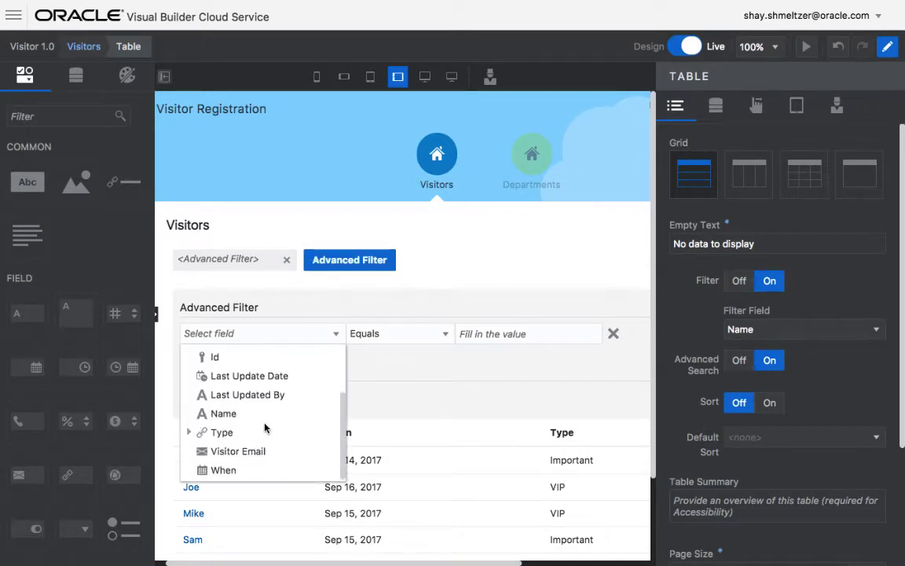
left_click(399, 333)
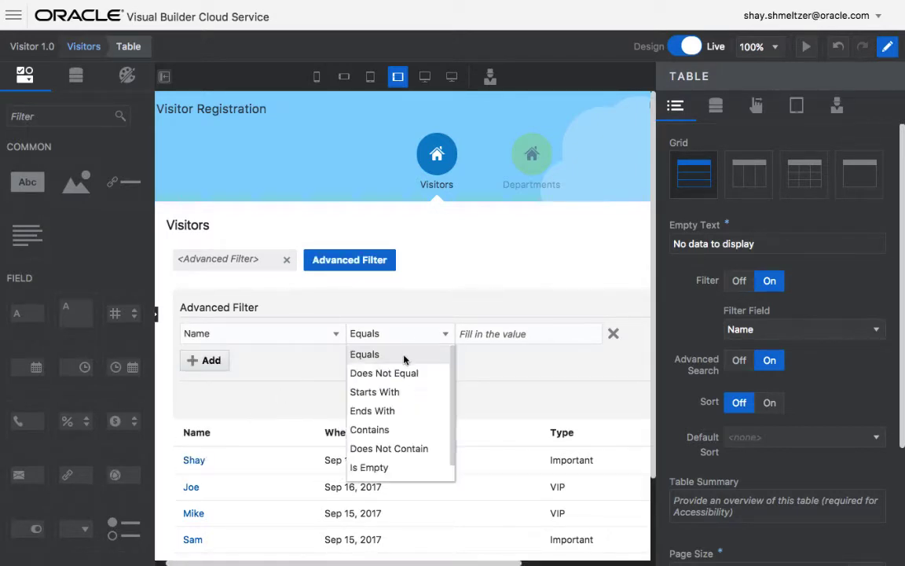
left_click(374, 391)
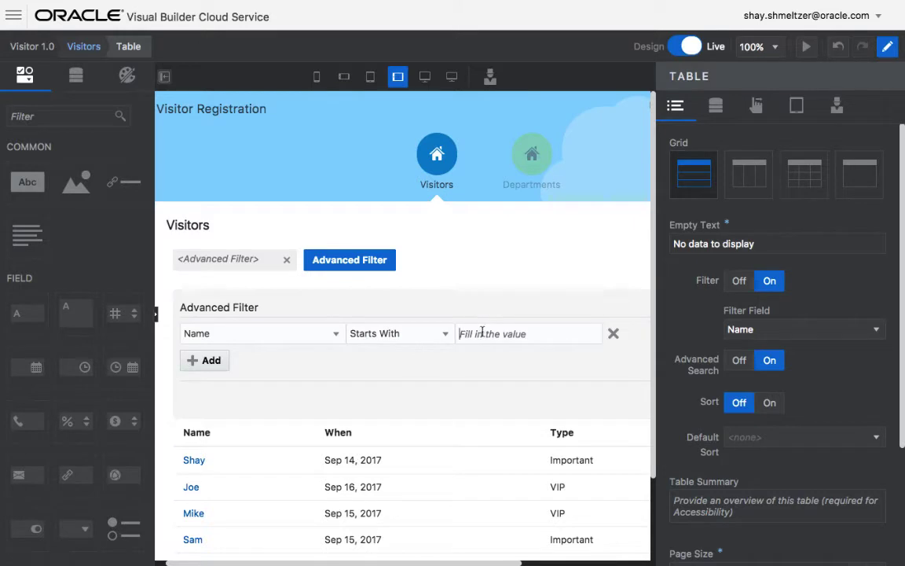
type("s")
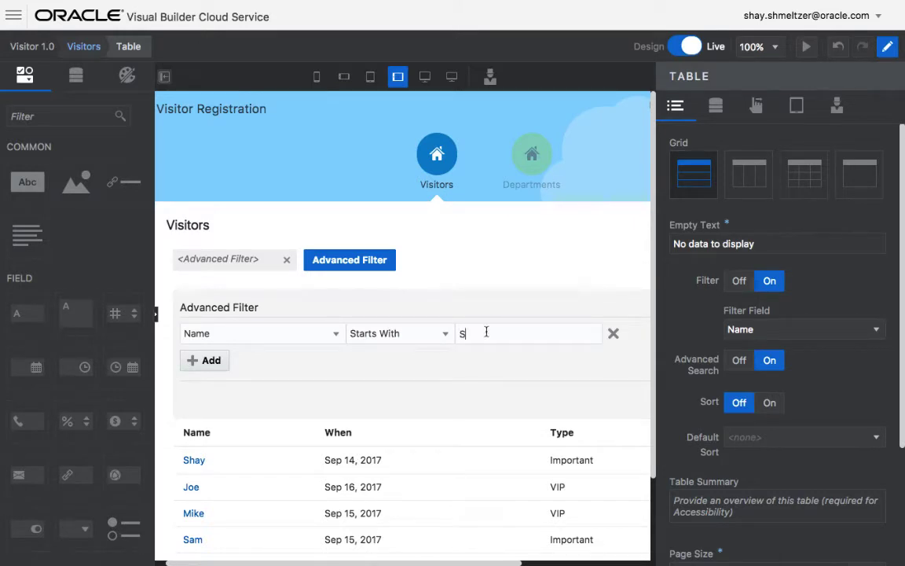
- Add a second condition Type Equals Important, leaving Shay and Sam
left_click(204, 360)
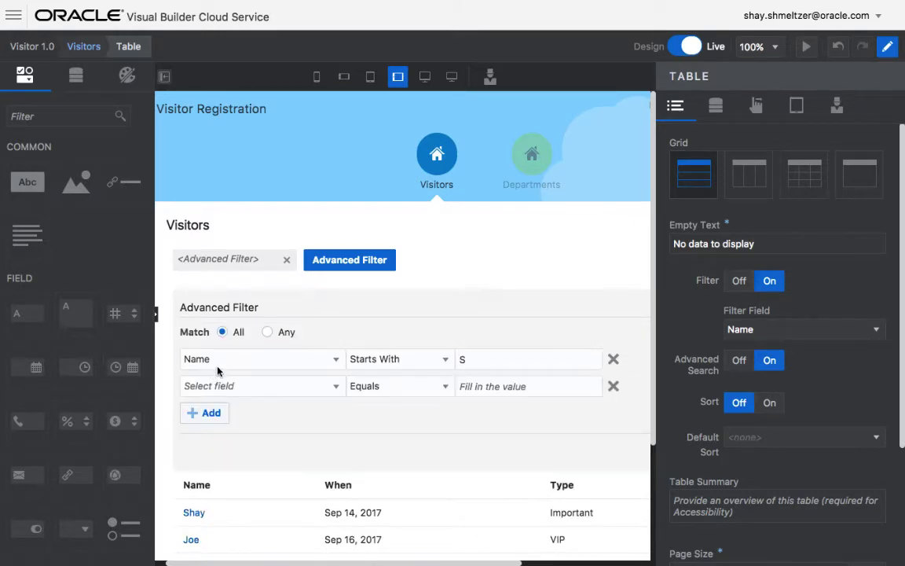
left_click(260, 385)
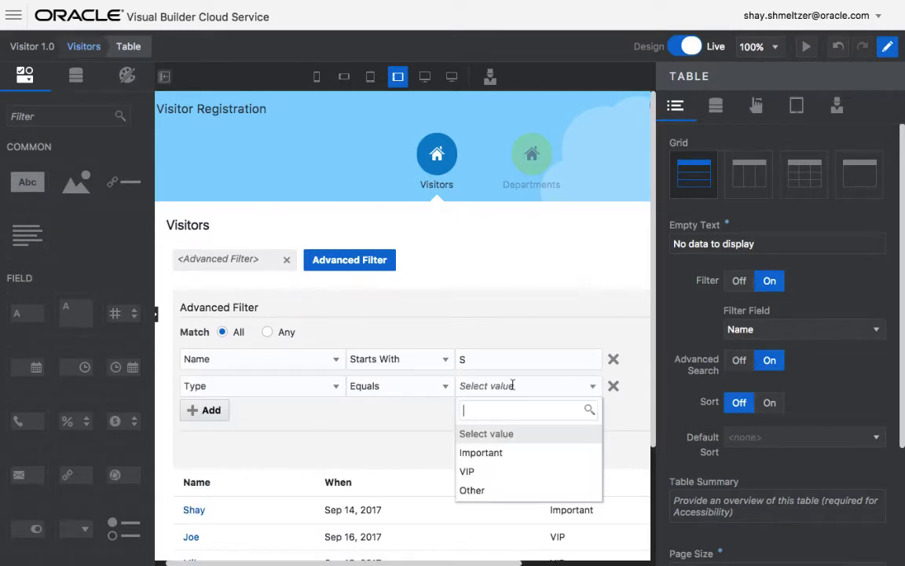
left_click(481, 452)
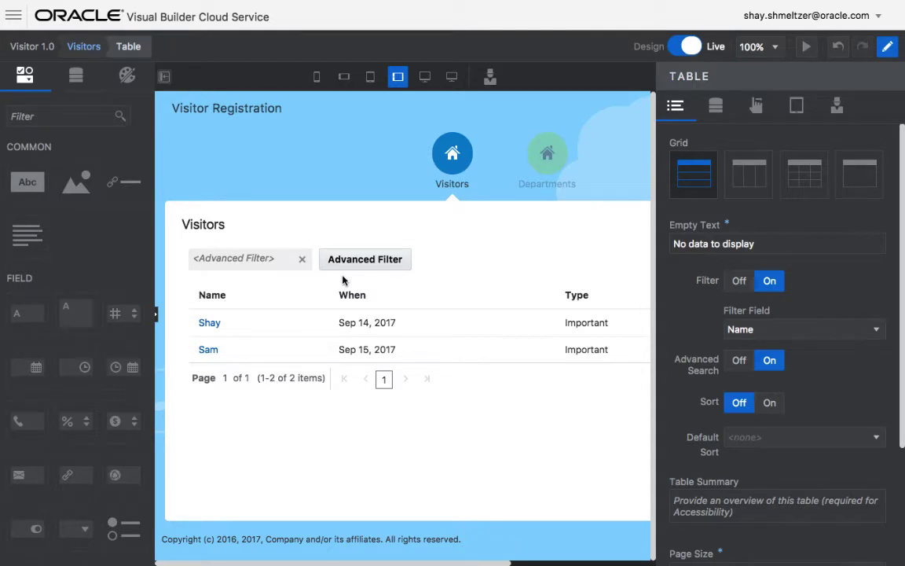
- Back in design mode, start a new edit page titled Search
left_click(679, 45)
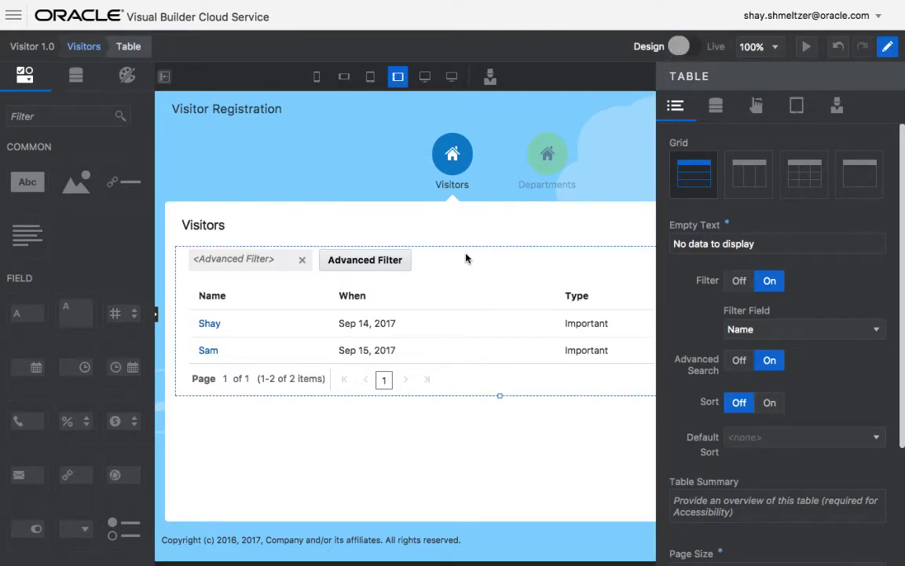
left_click(83, 46)
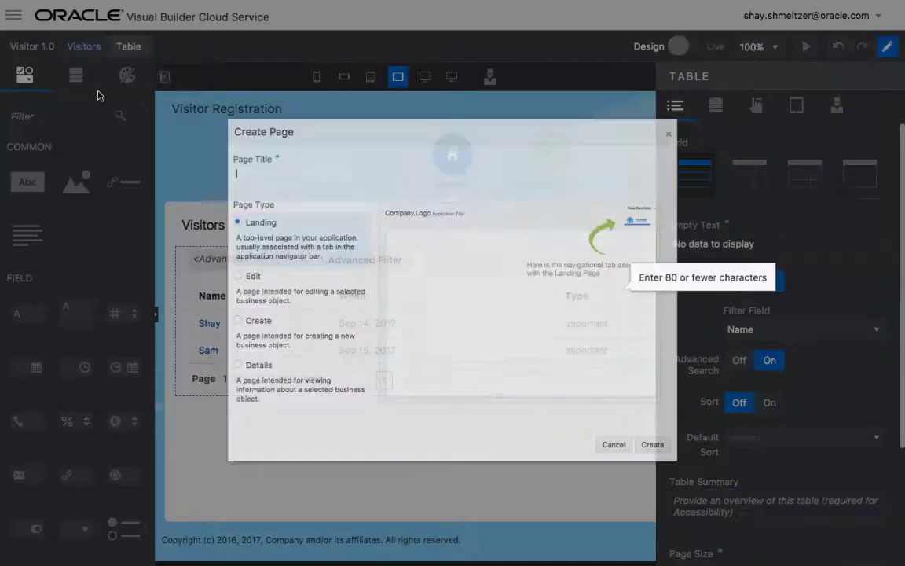
type("Search")
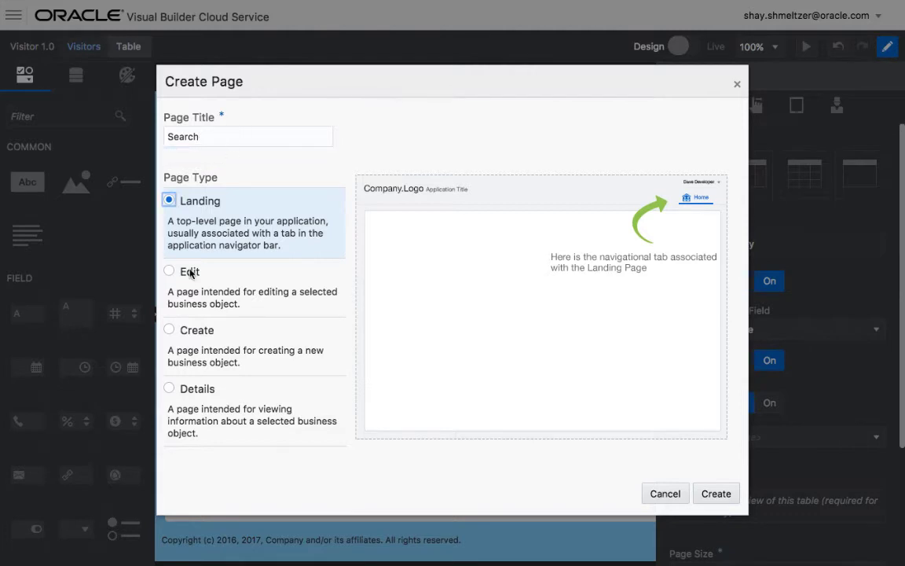
left_click(170, 270)
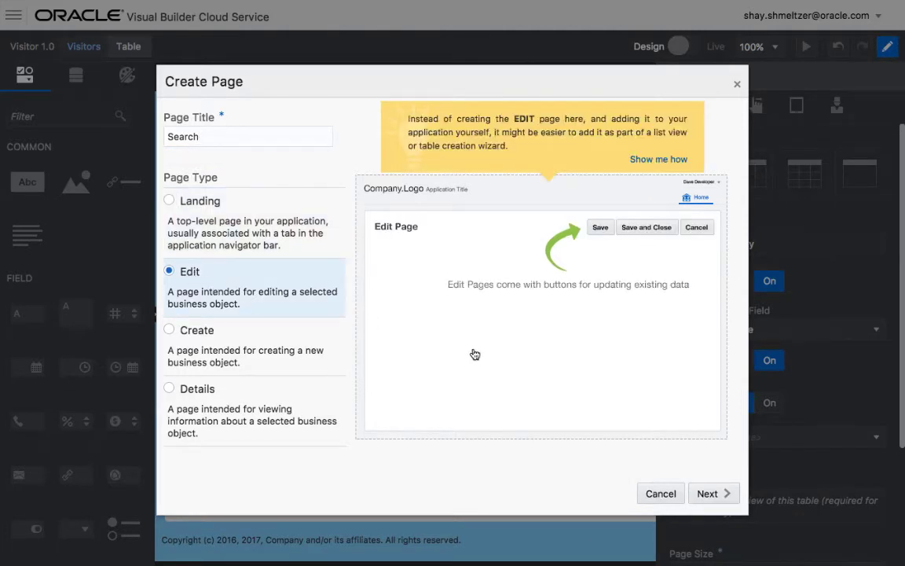
left_click(707, 493)
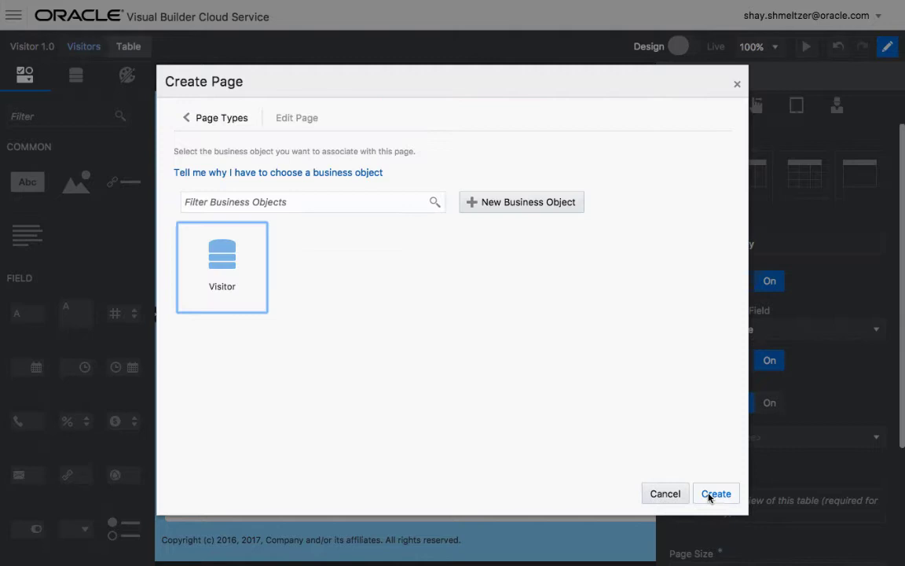
mouse_move(461, 275)
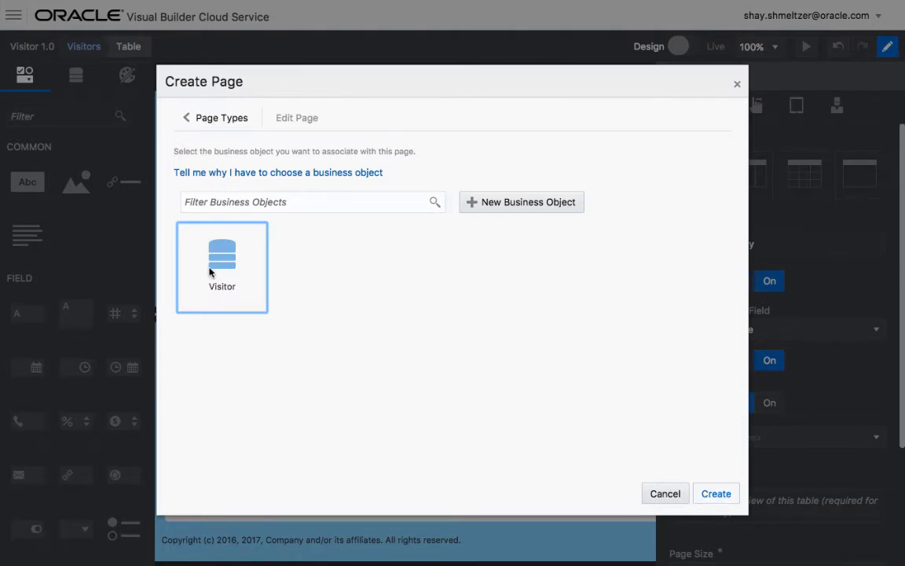
mouse_move(522, 201)
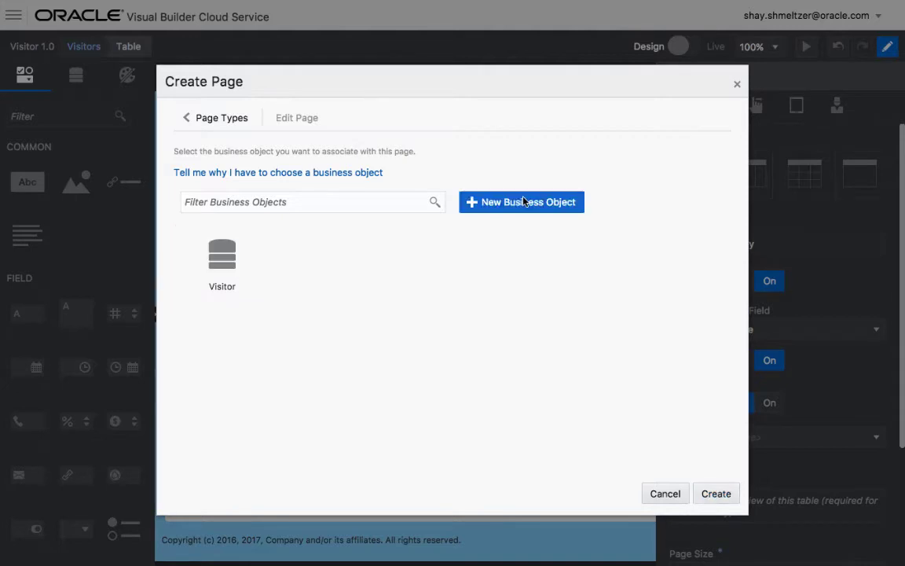
- Create the page on a new business object named searchVistor
type("searchVist")
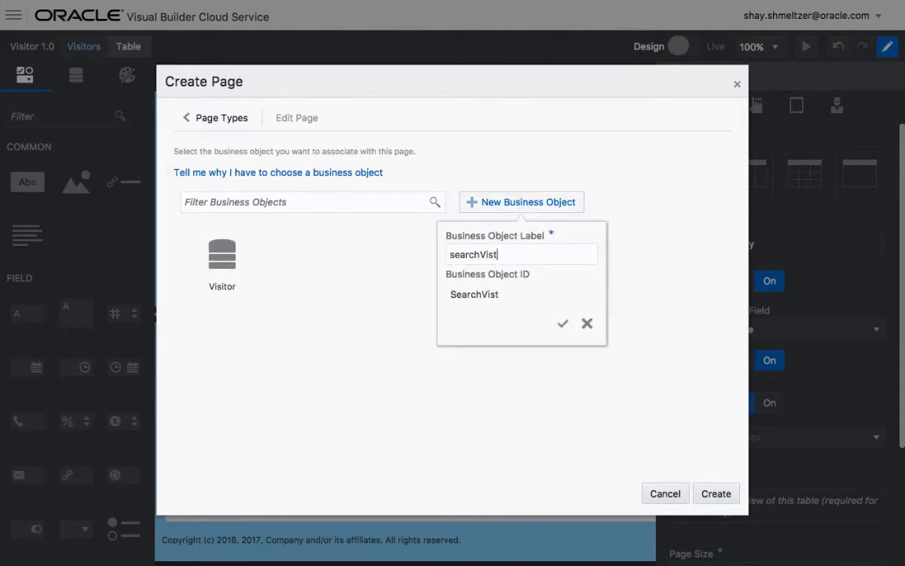
left_click(562, 324)
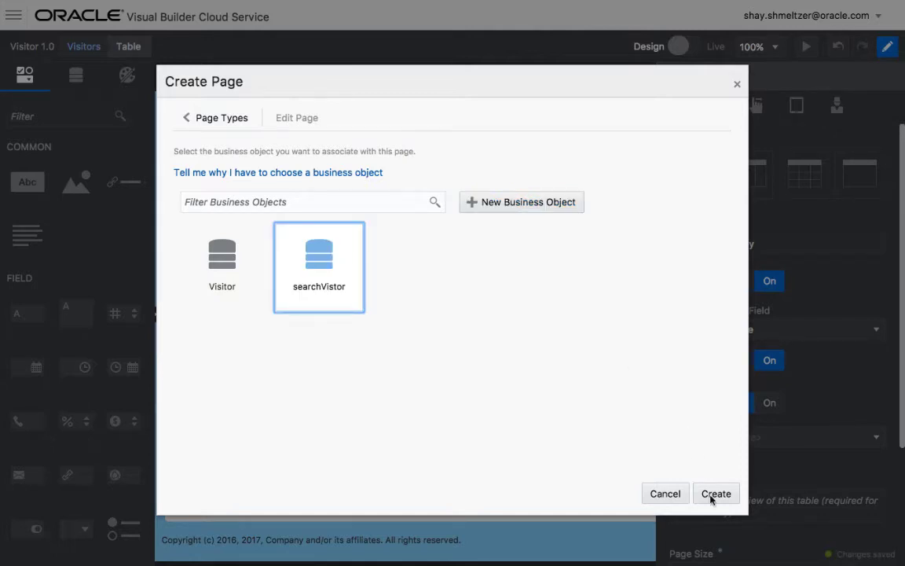
left_click(715, 493)
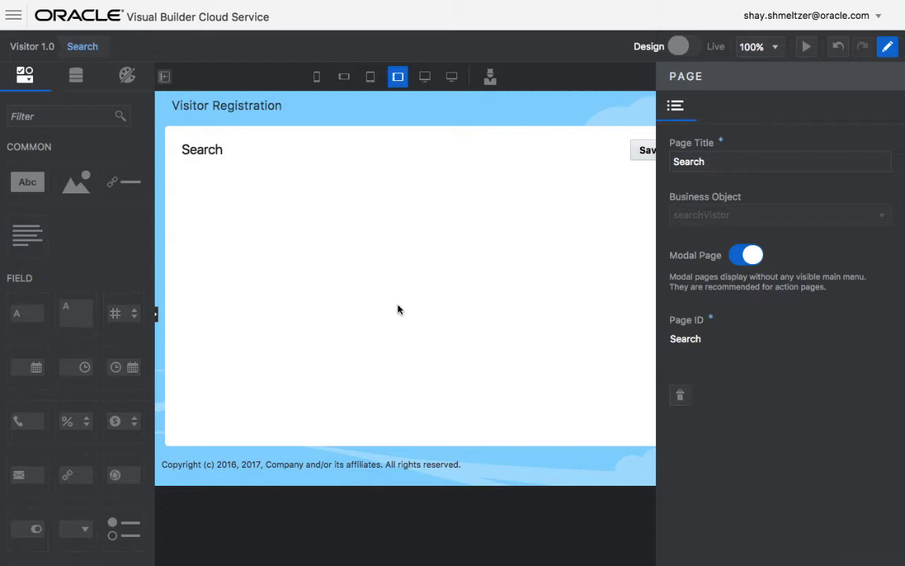
mouse_move(239, 261)
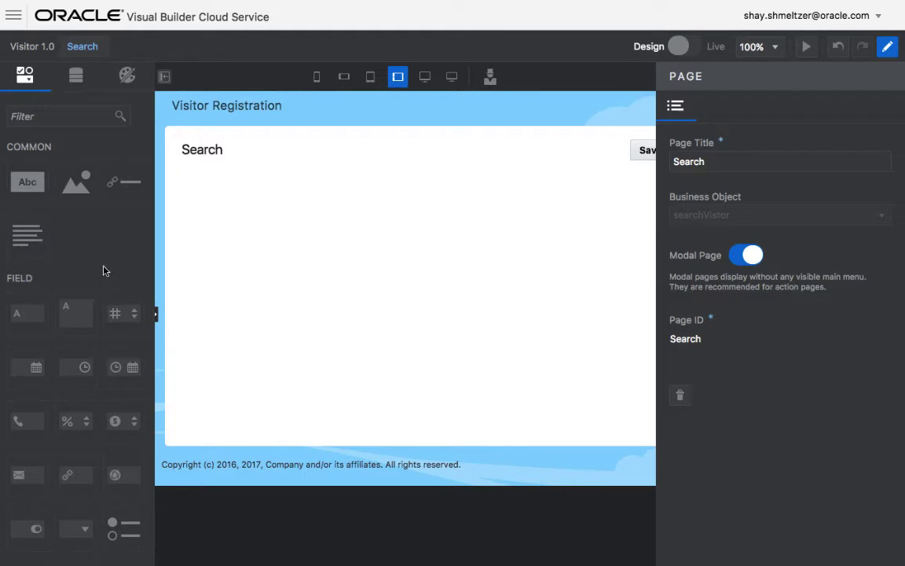
- Add a Type radio-button field in the panel using the existing Types lookup
scroll("down", 3)
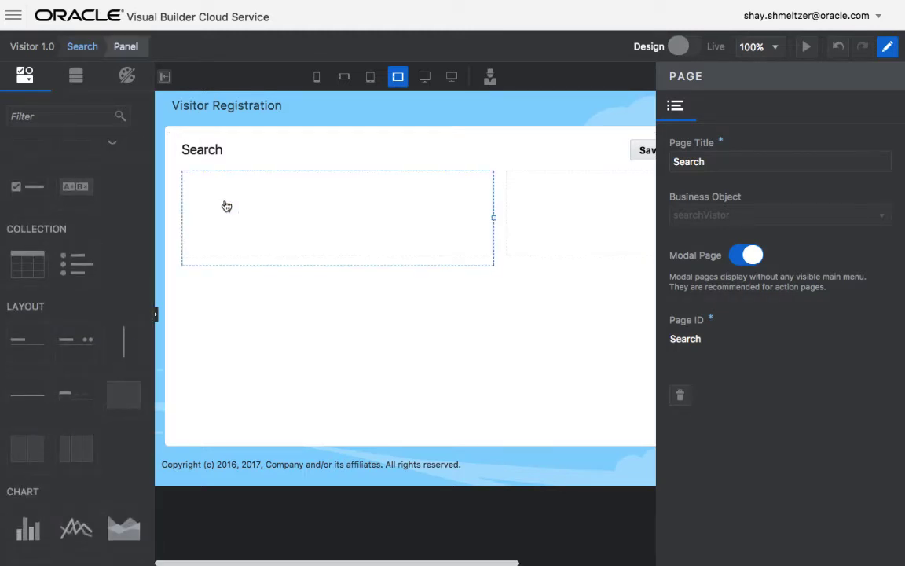
left_click(338, 217)
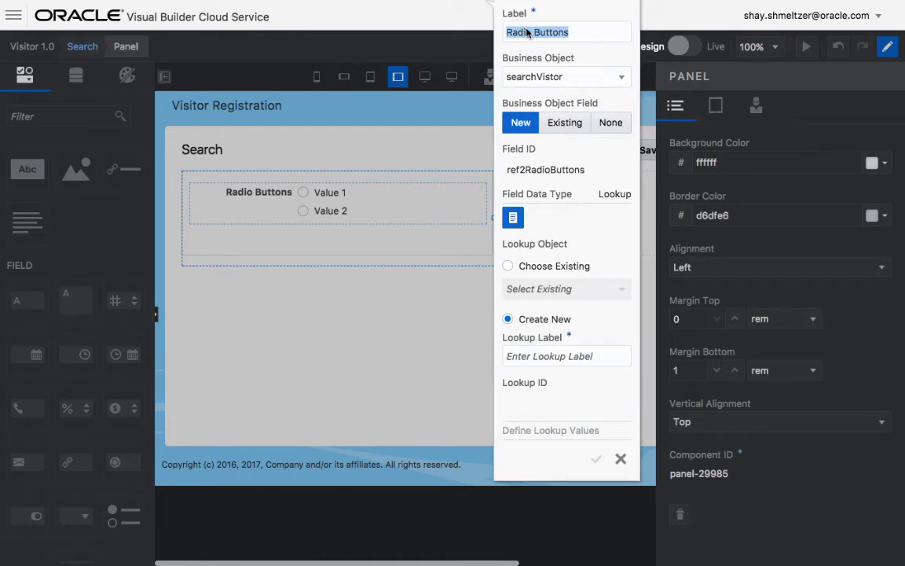
type("T")
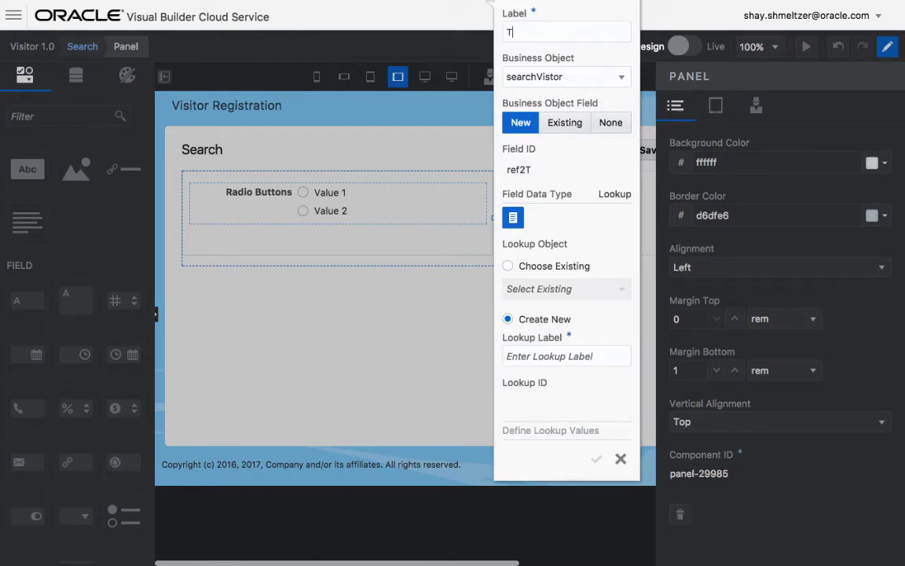
type("ype")
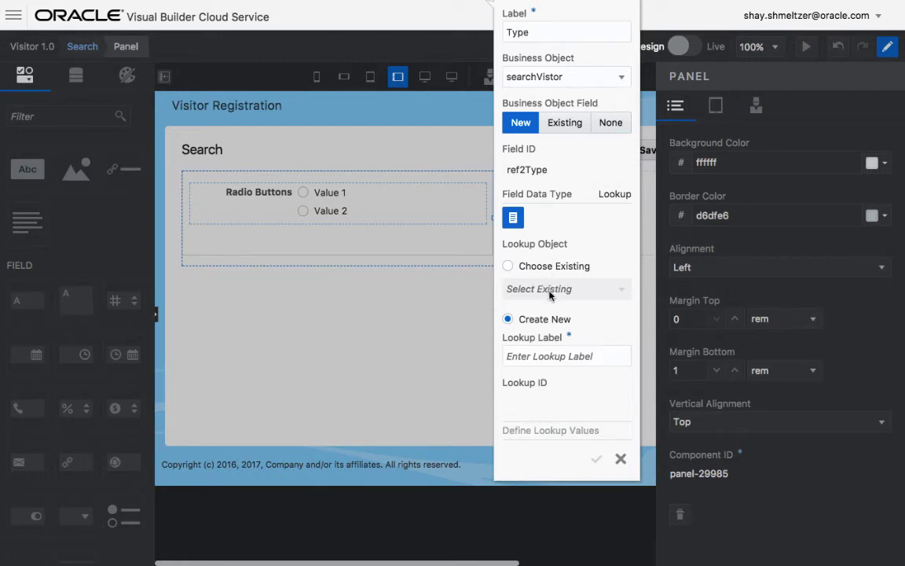
left_click(508, 266)
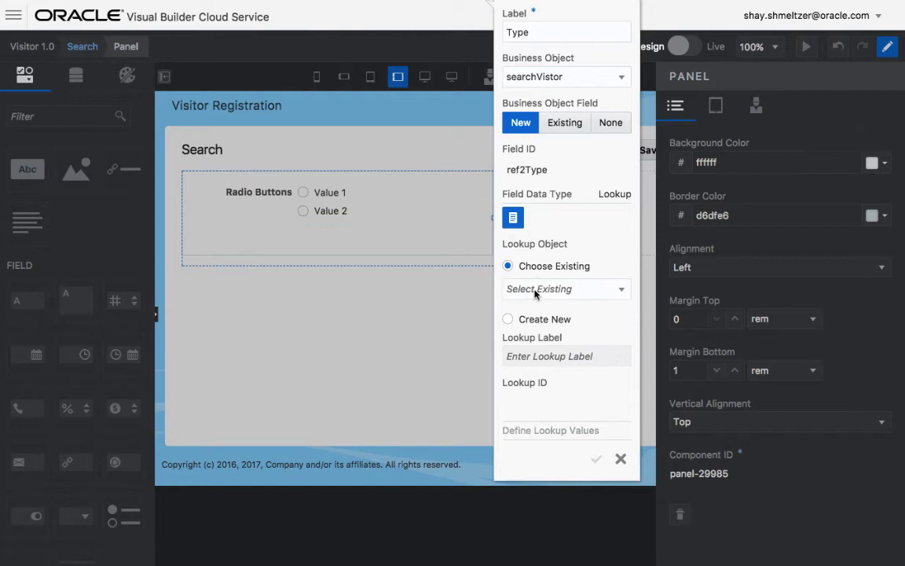
left_click(566, 289)
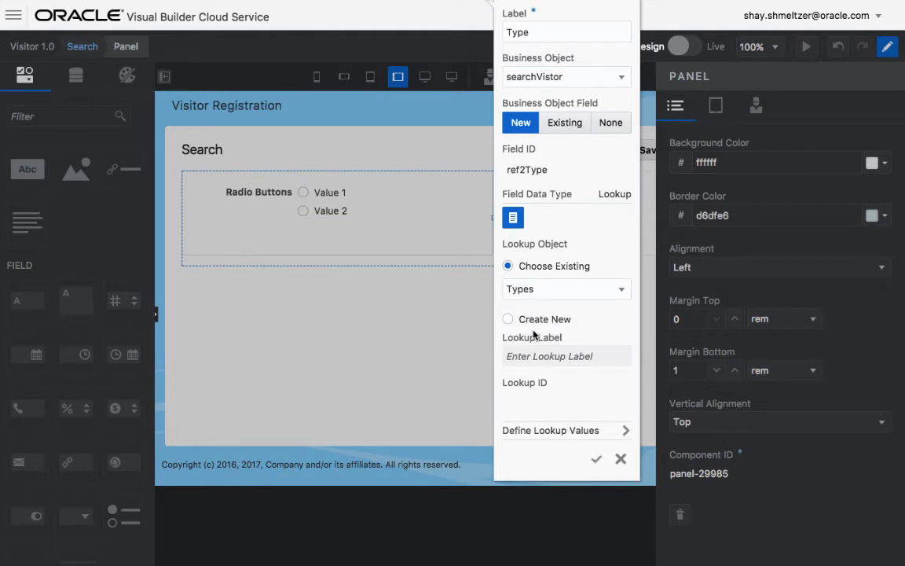
left_click(596, 458)
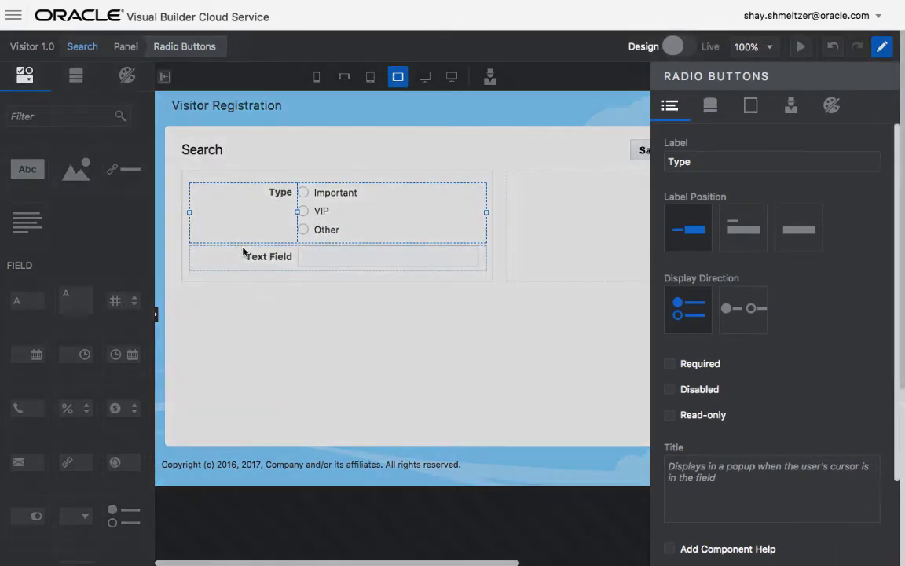
- Label the text field Name and lay the Type options out horizontally
left_click(269, 256)
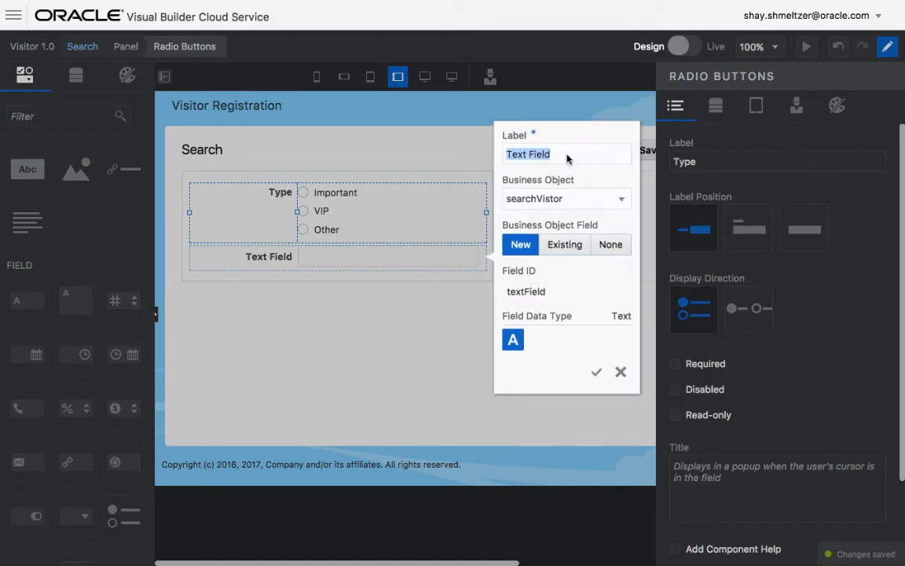
type("Name")
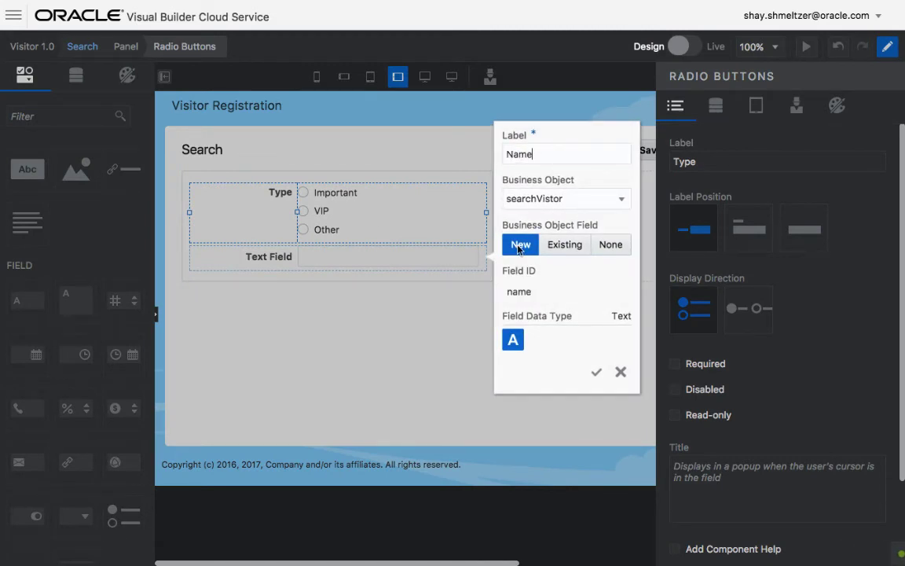
left_click(596, 371)
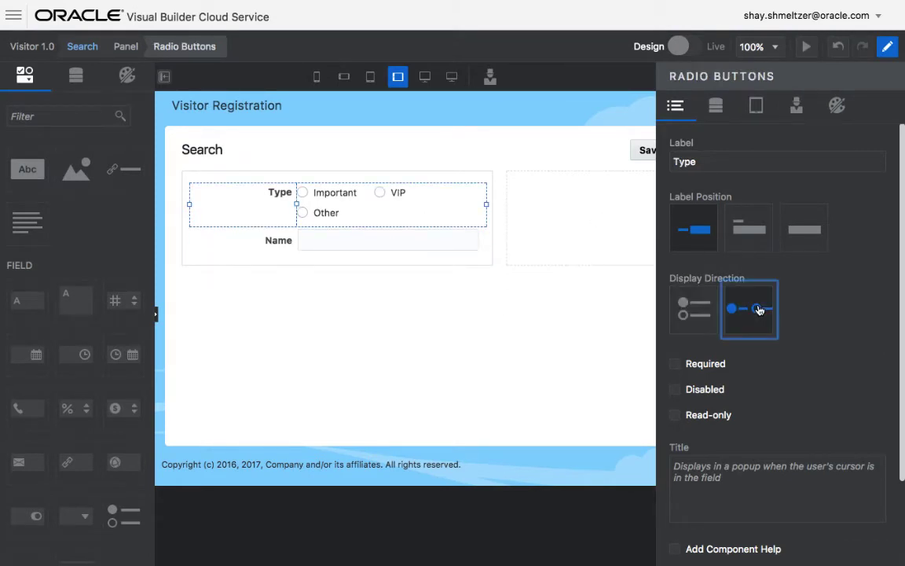
left_click(748, 308)
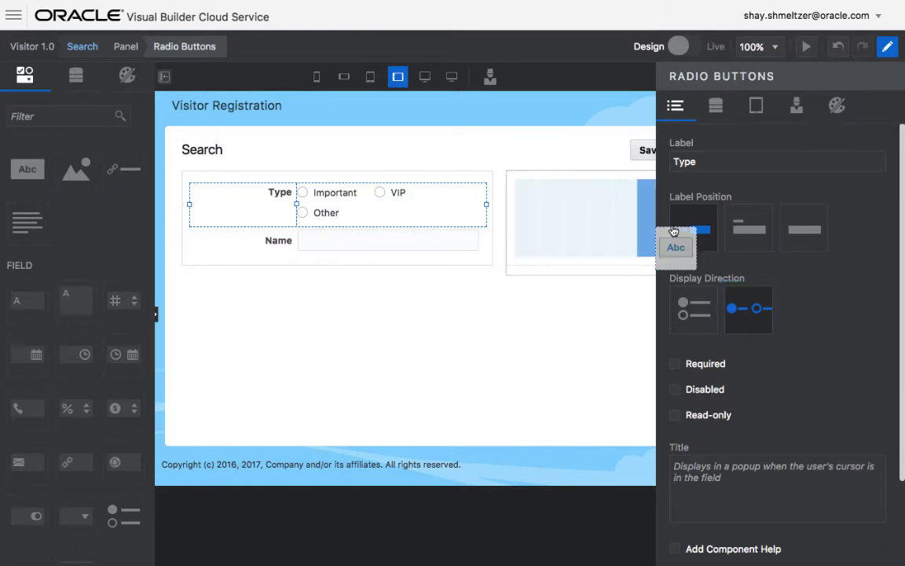
- Add a button labelled Search to the second panel
left_click(588, 193)
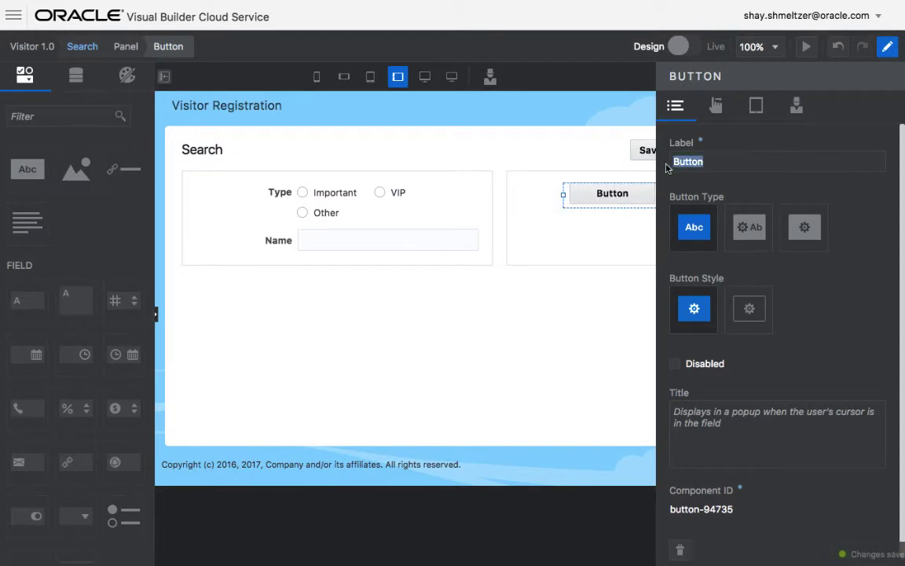
type("Search")
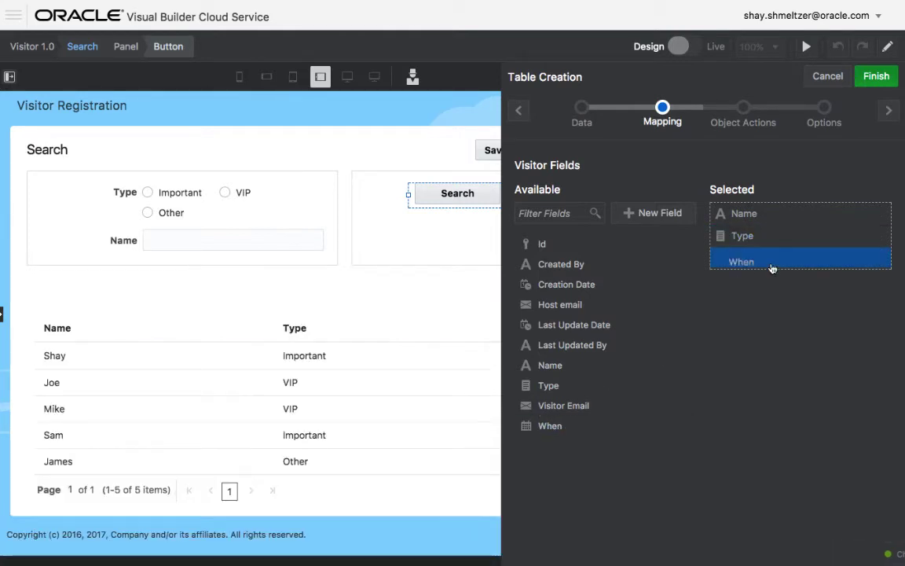
- Finish the Visitors table with Name, Type and When columns and select the Search button
left_click(875, 75)
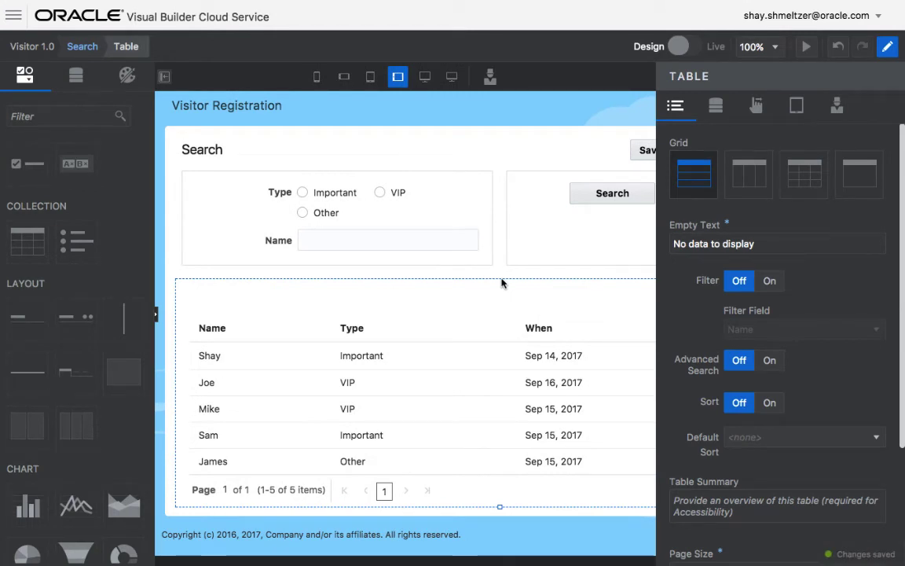
left_click(613, 193)
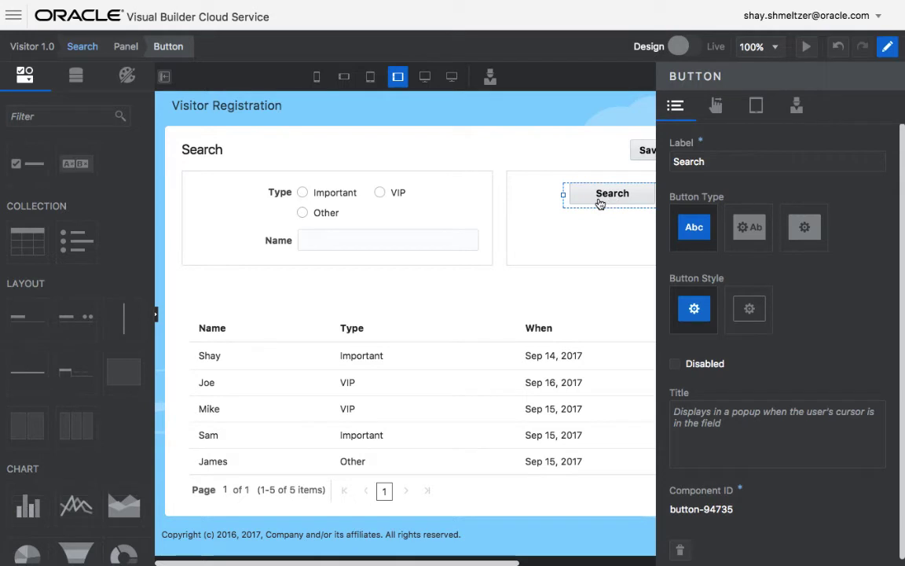
mouse_move(717, 105)
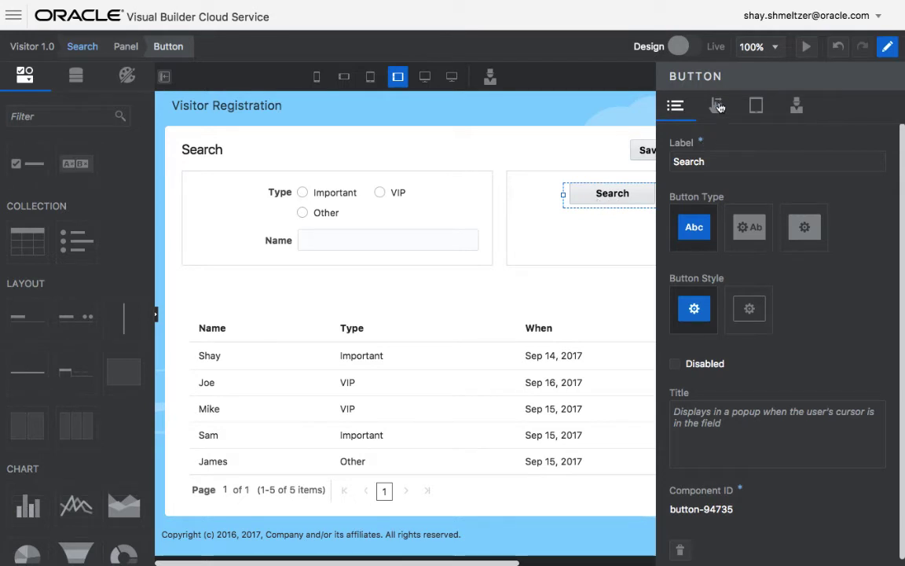
- Add a custom action on the Search button that runs Fetch All Visitor
left_click(716, 106)
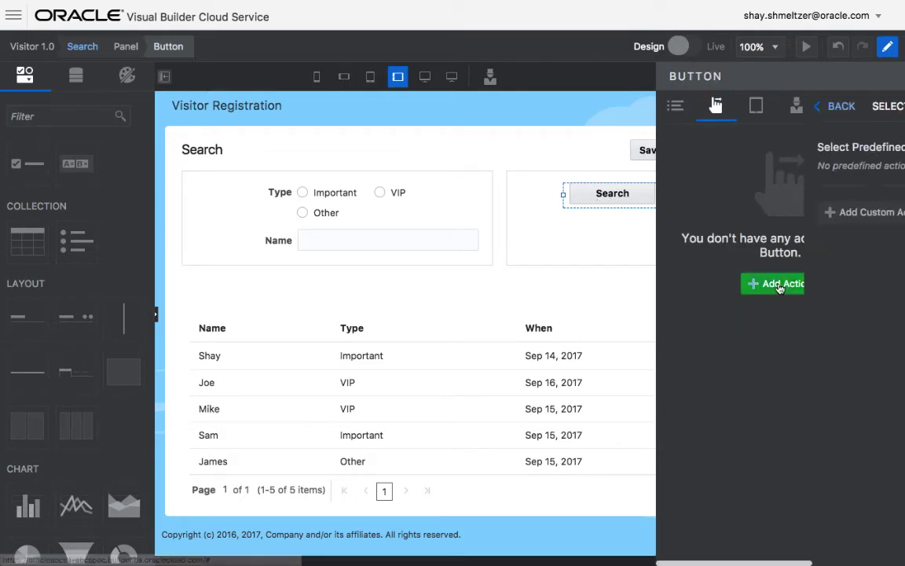
left_click(773, 283)
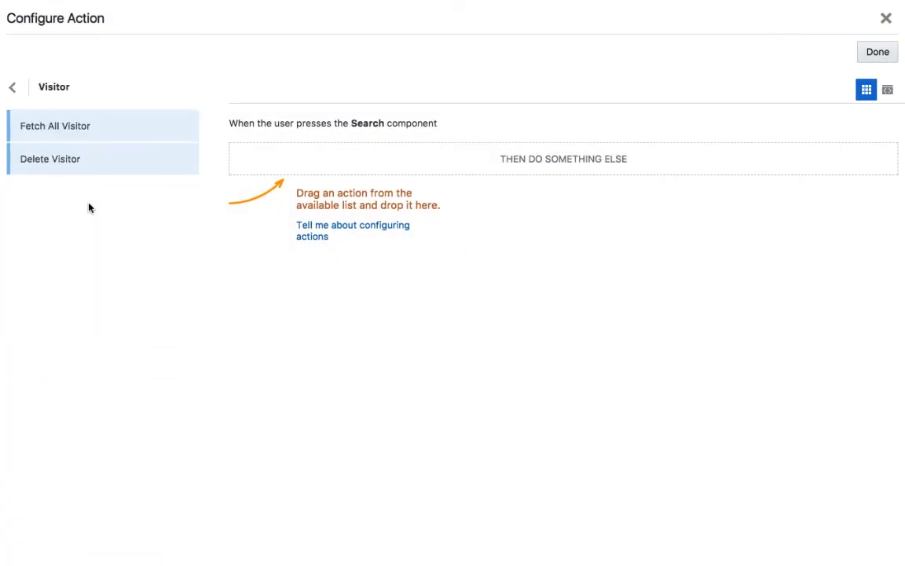
left_click_drag(55, 126, 562, 157)
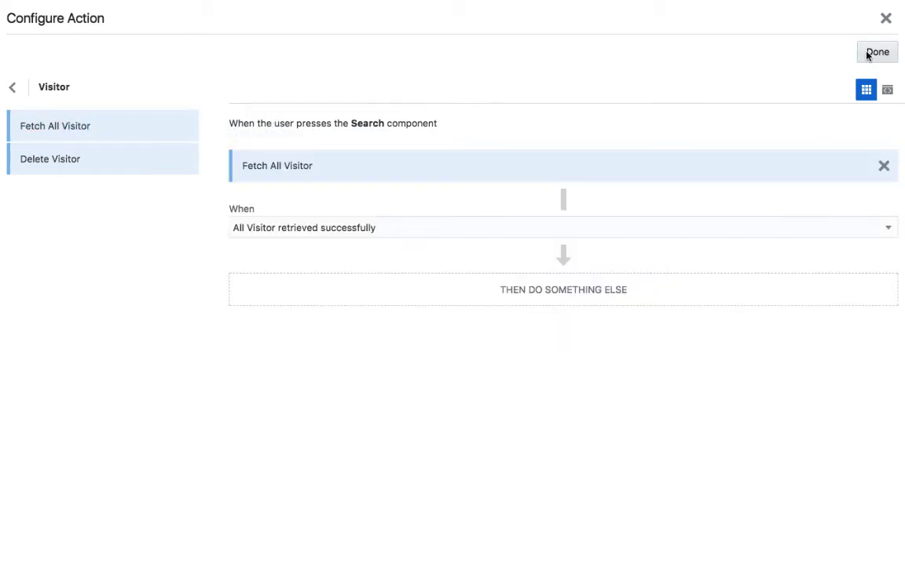
left_click(876, 51)
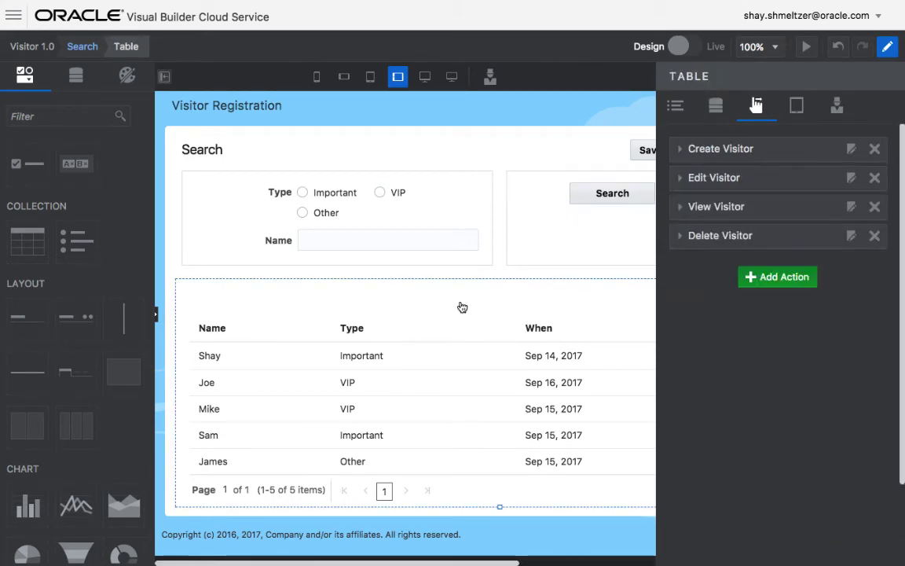
- In the table's default query, add Type Equals the search form's Type expression
left_click(717, 105)
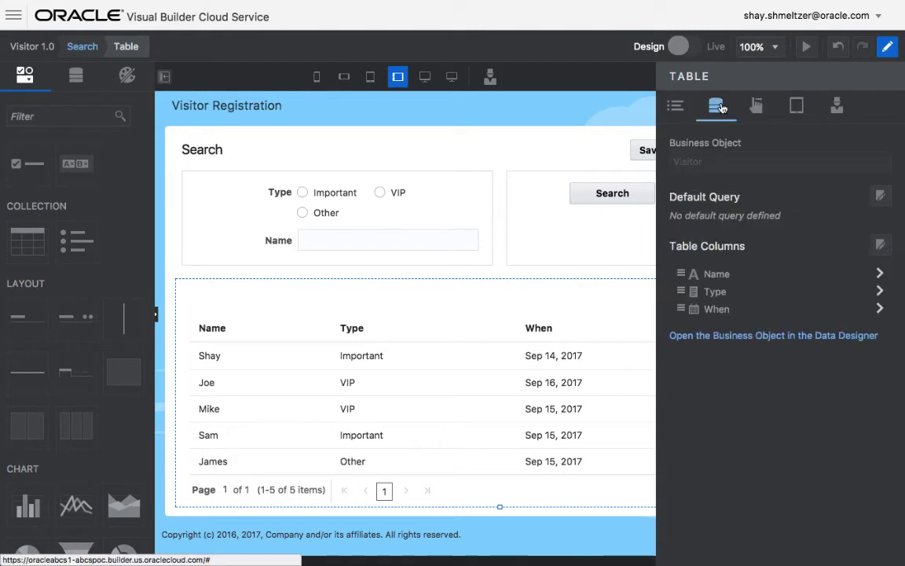
mouse_move(716, 105)
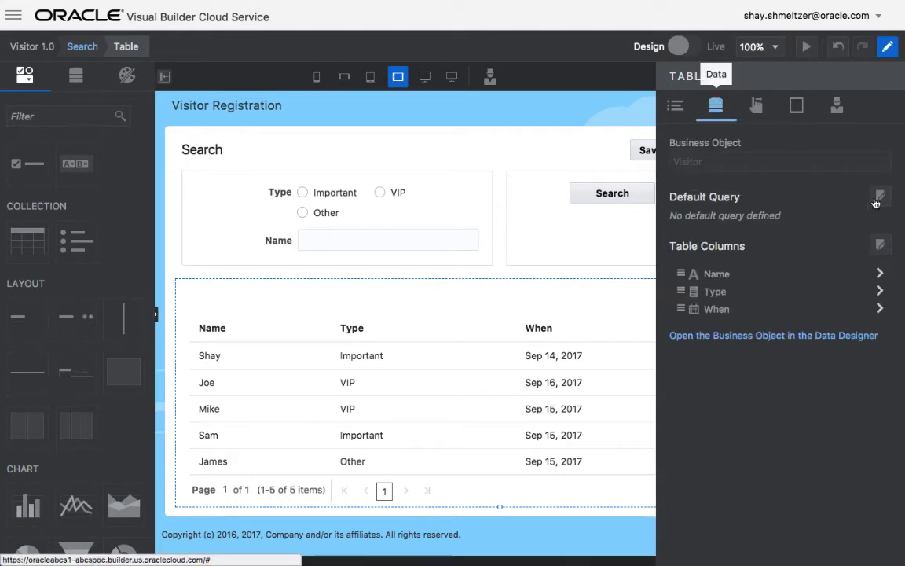
left_click(880, 196)
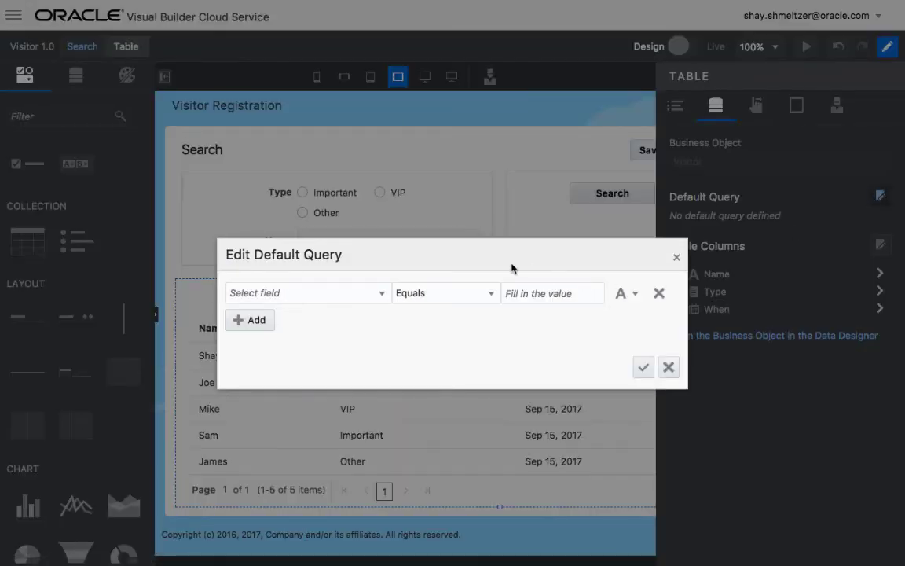
left_click(305, 293)
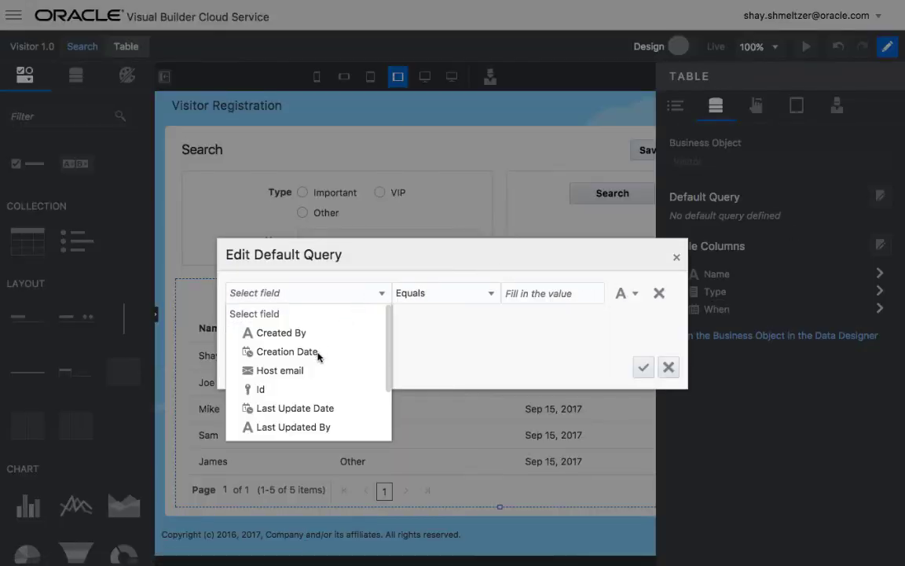
scroll("down", 3)
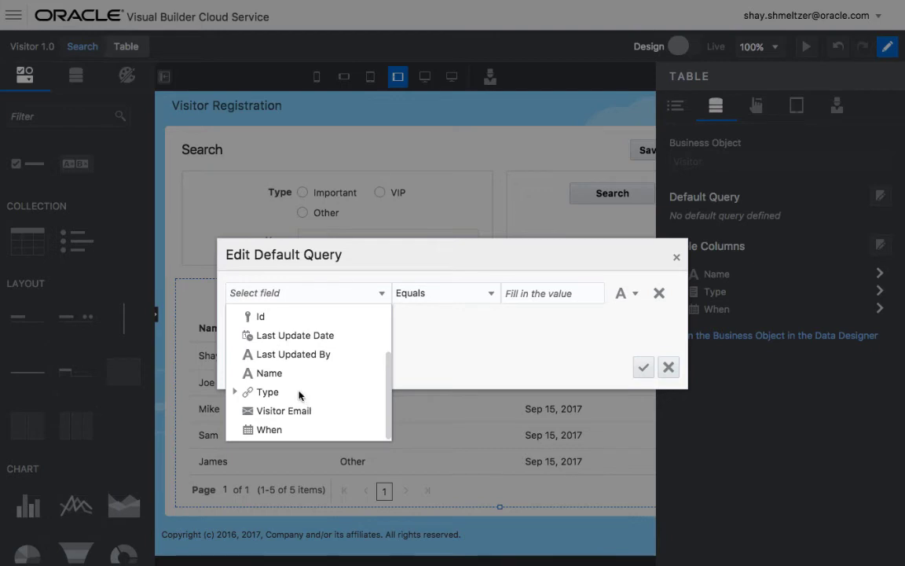
left_click(267, 391)
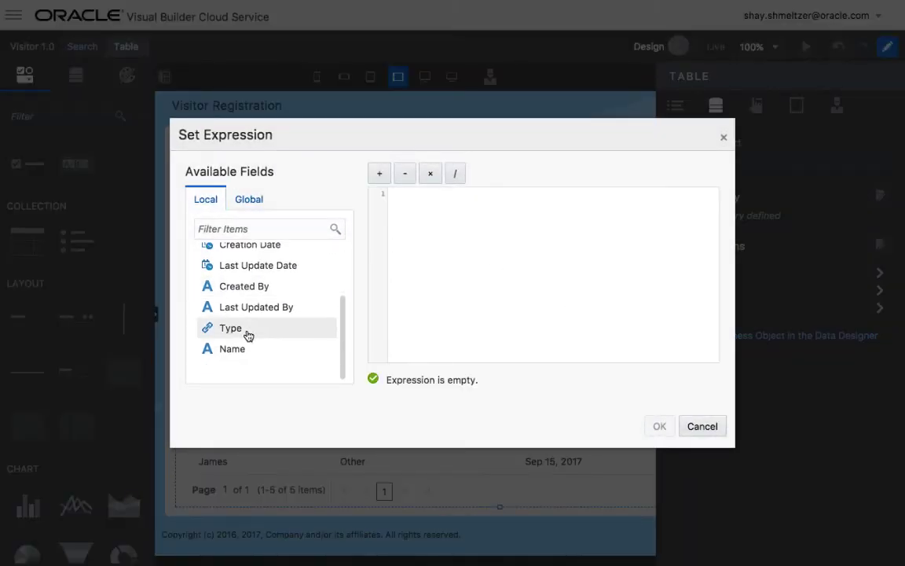
left_click(700, 426)
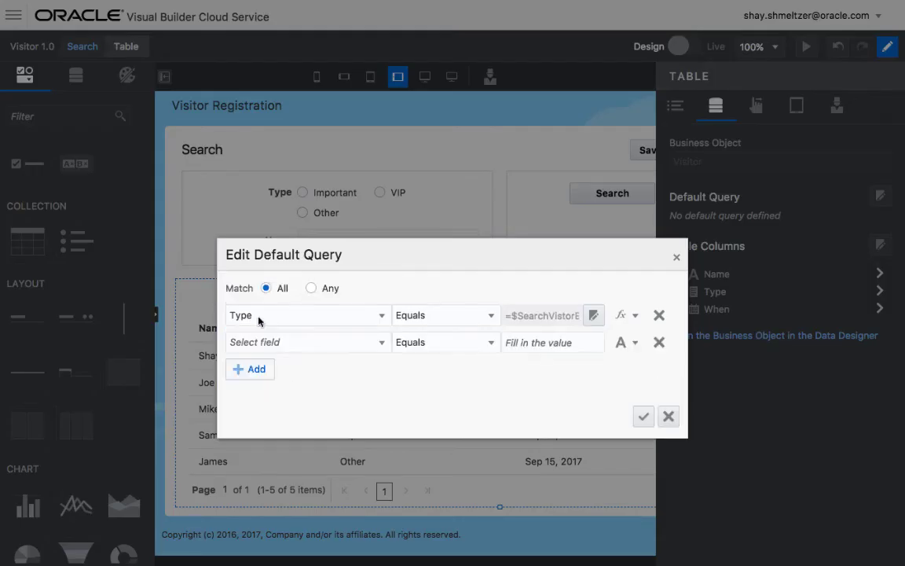
- Add Name Starts With the Name field expression and confirm the query
left_click(306, 342)
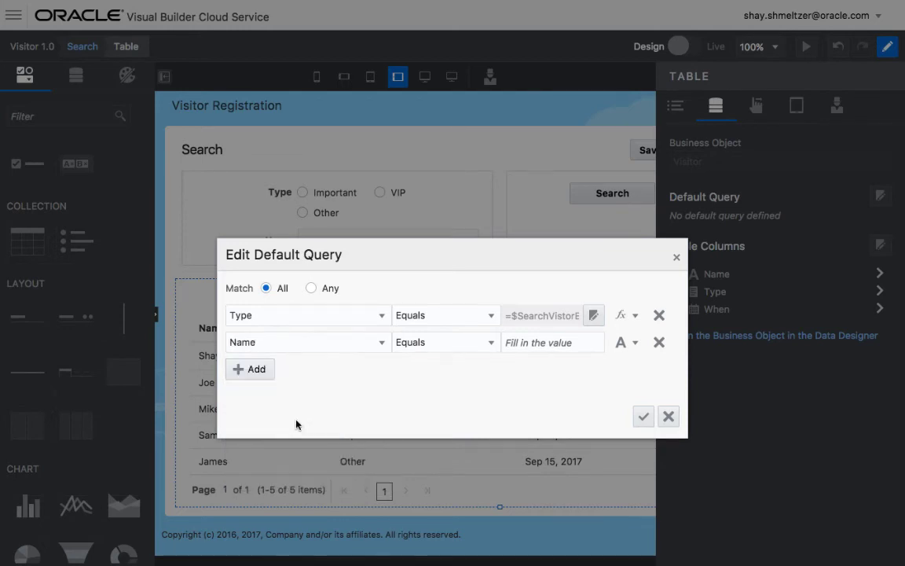
left_click(421, 343)
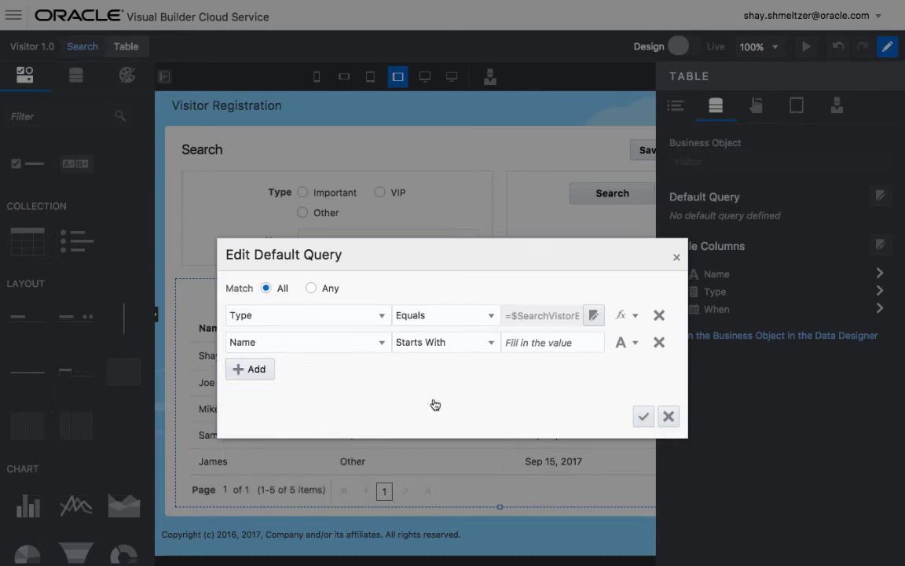
left_click(627, 342)
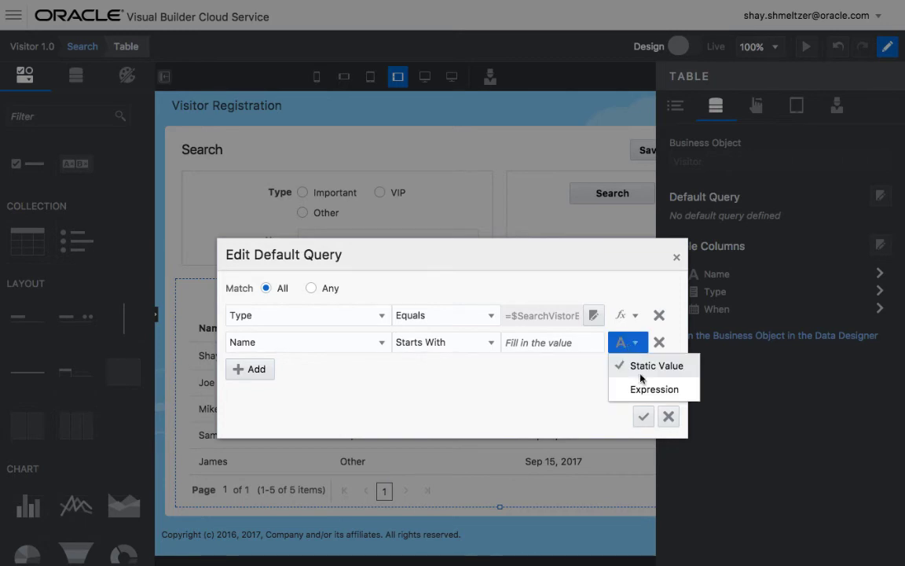
left_click(653, 390)
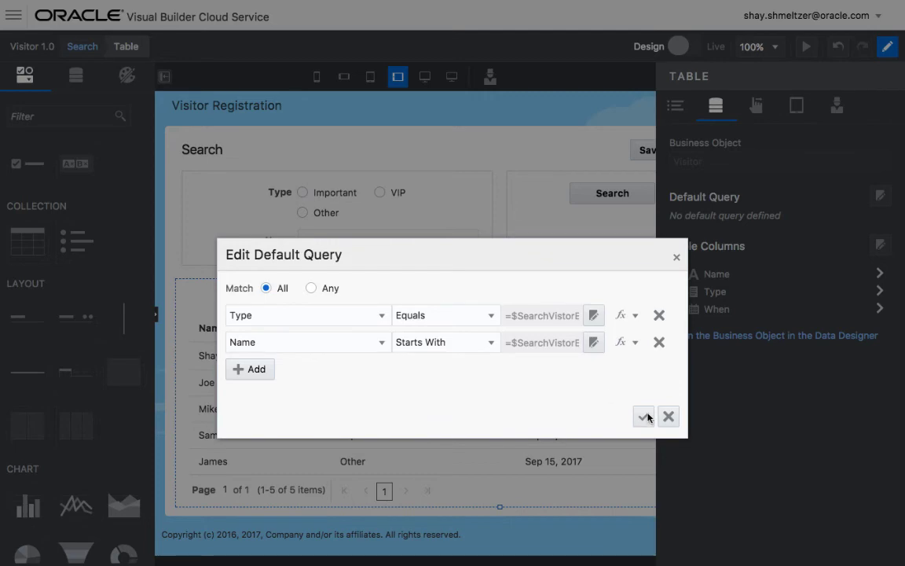
left_click(644, 417)
type("S")
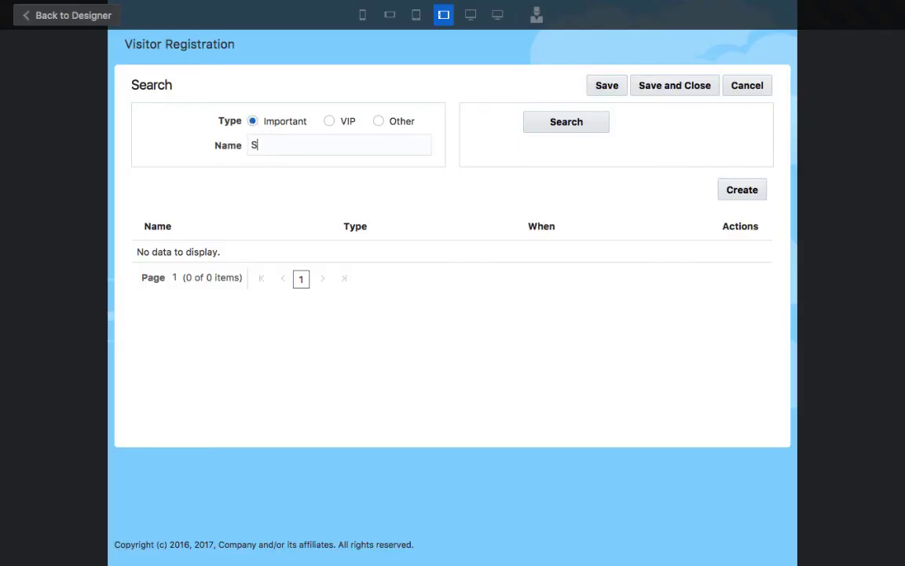
- Search for Sa (Sam), then VIP, then VIP with M, leaving only Mike
left_click(566, 122)
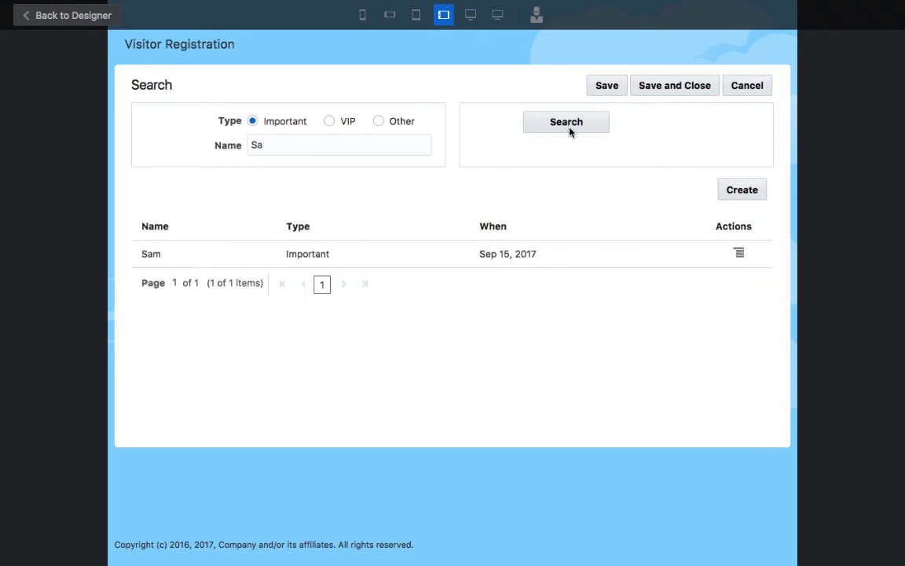
left_click(328, 119)
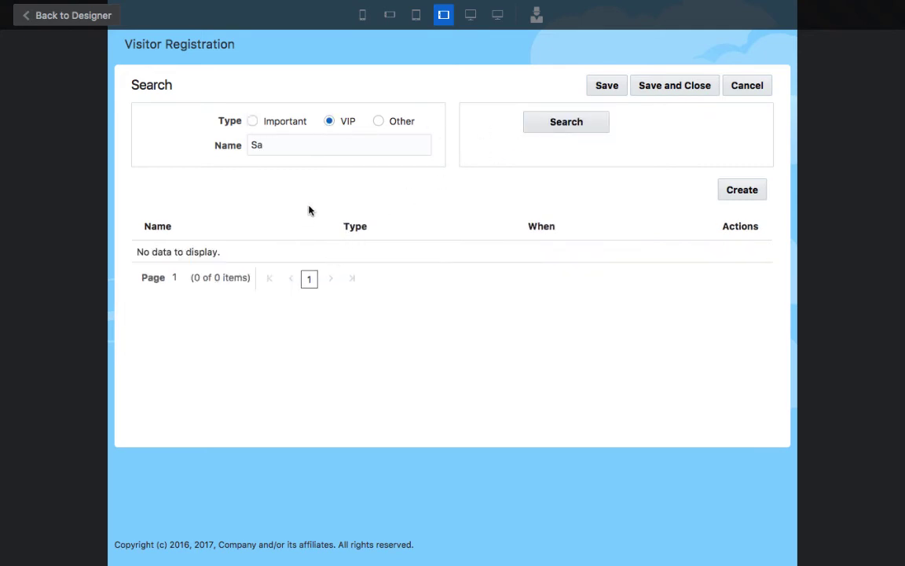
left_click(339, 144)
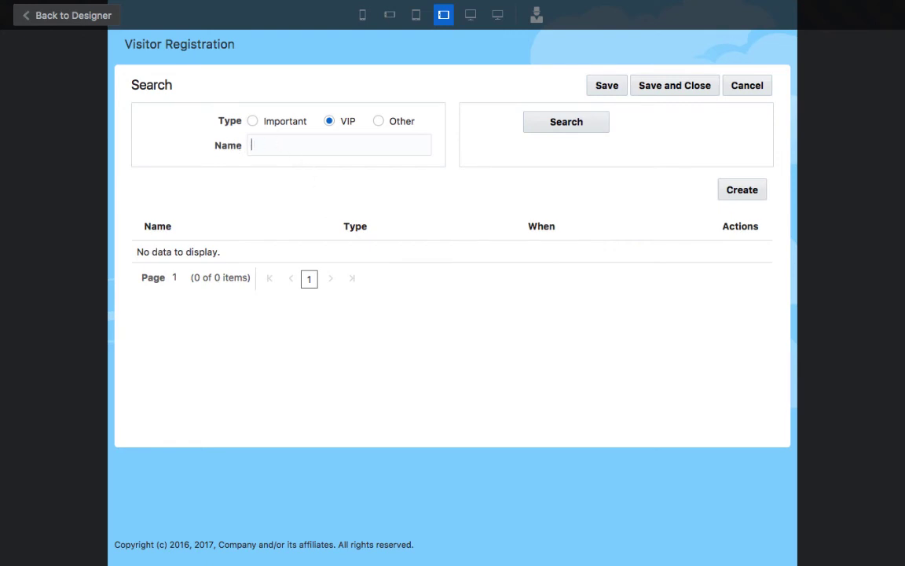
left_click(566, 122)
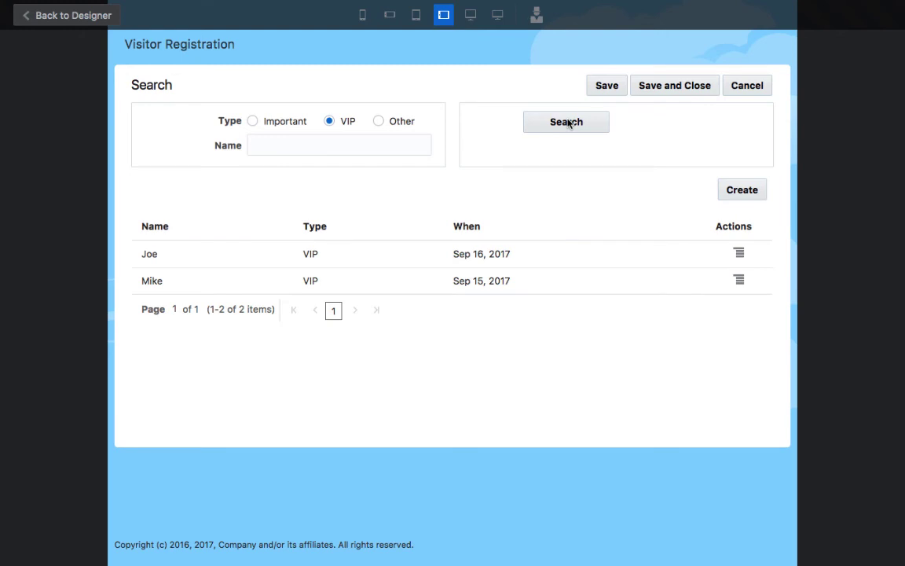
type("M")
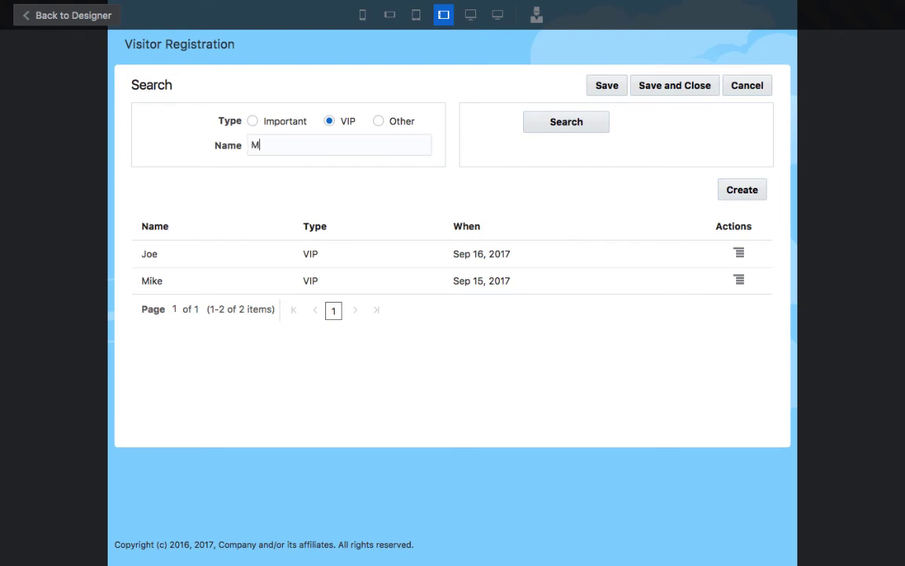
left_click(566, 122)
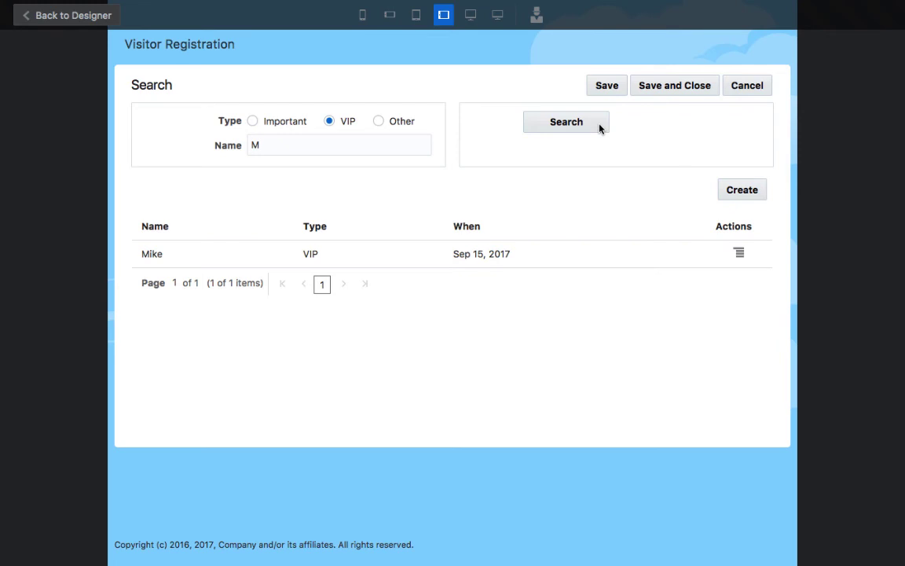
mouse_move(452, 148)
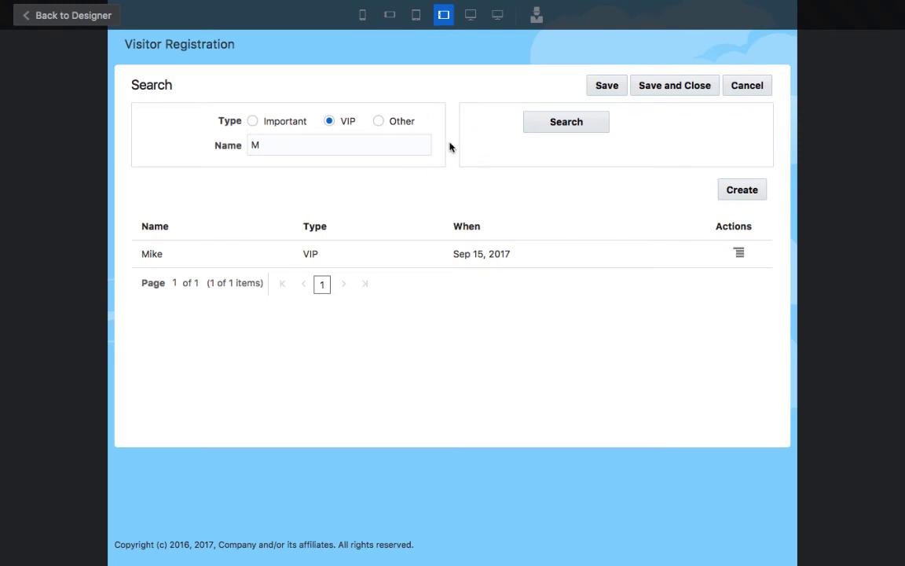
mouse_move(376, 269)
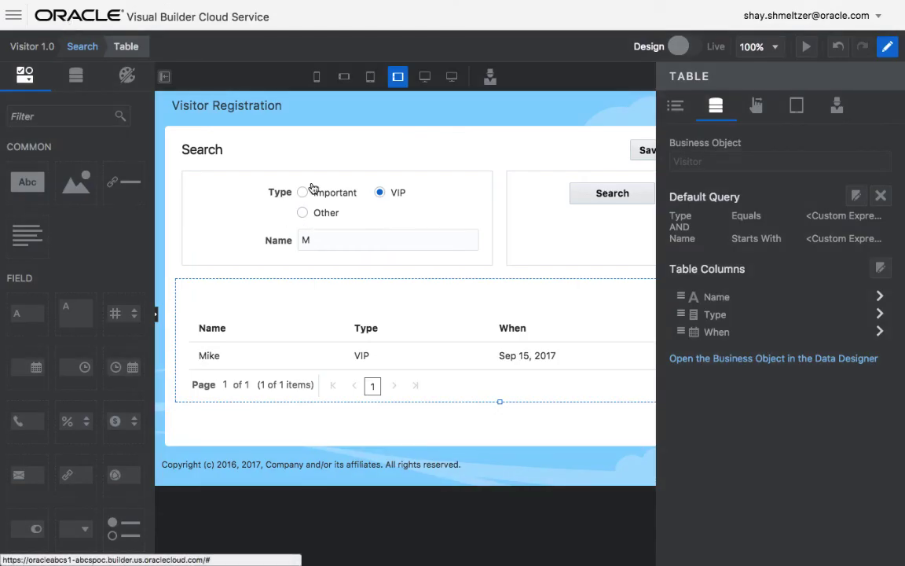
mouse_move(289, 148)
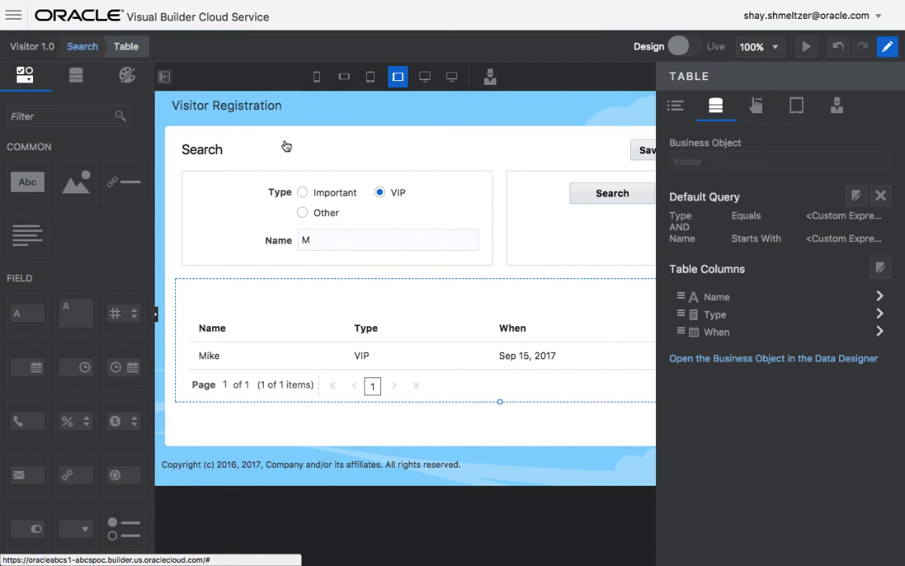
- Switch pages via the page dropdown to Visitors
left_click(82, 47)
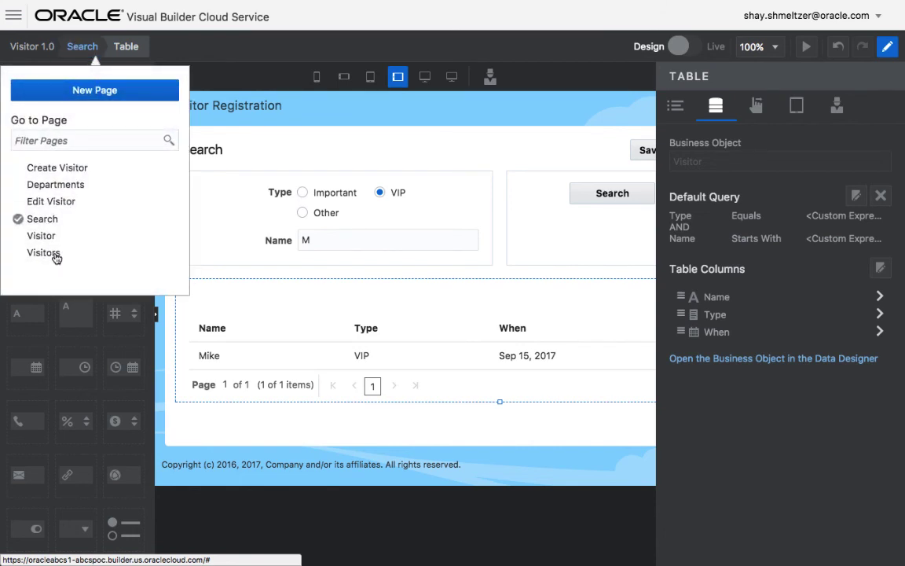
left_click(44, 252)
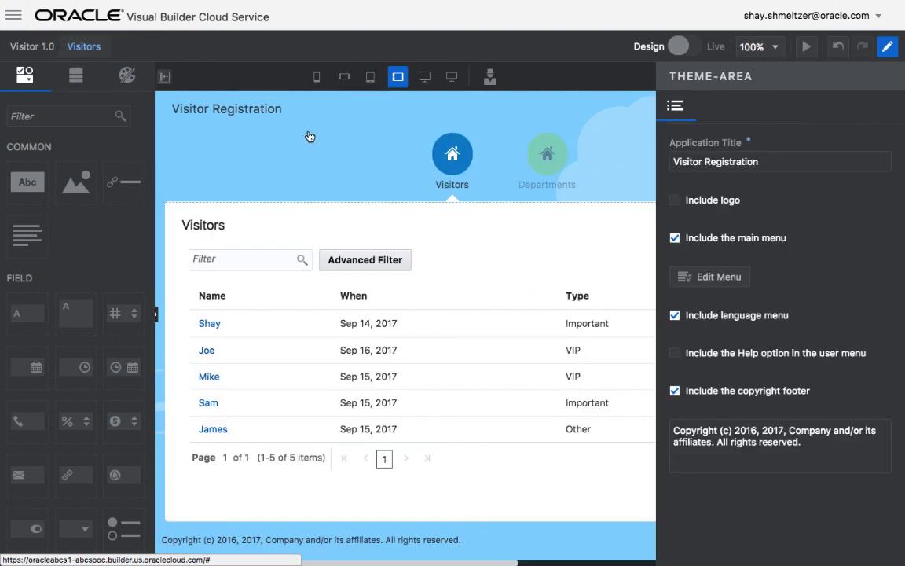
mouse_move(628, 271)
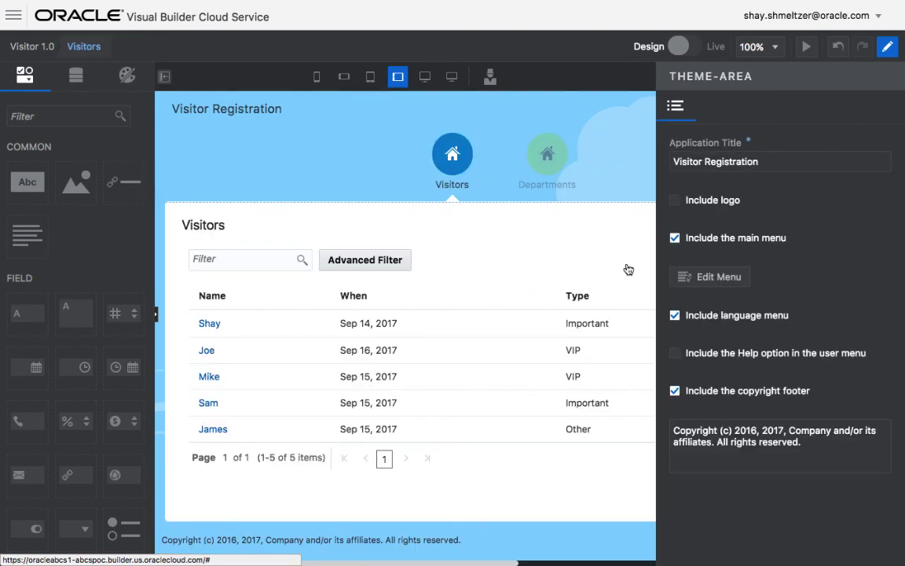
left_click(708, 277)
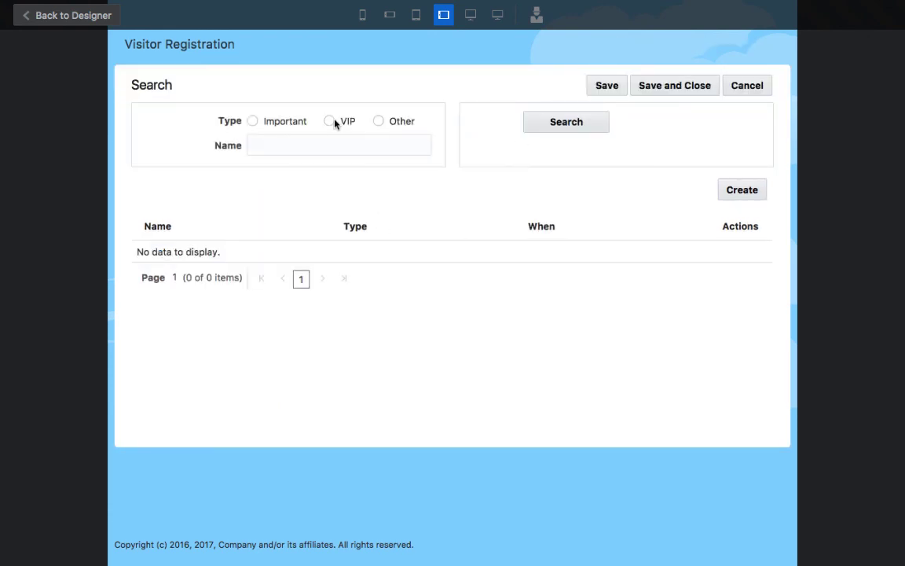
- Run a VIP search for names starting with J, returning only Joe
left_click(330, 121)
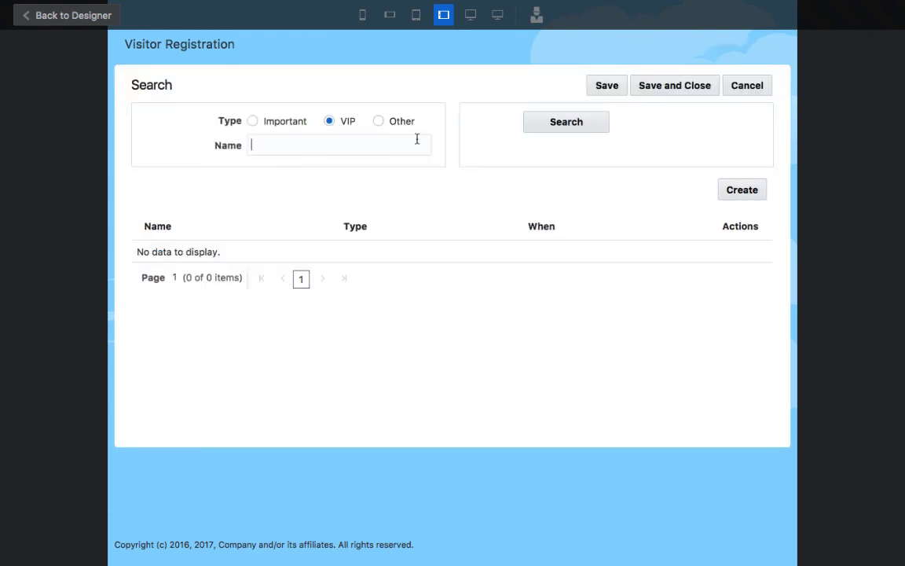
left_click(565, 123)
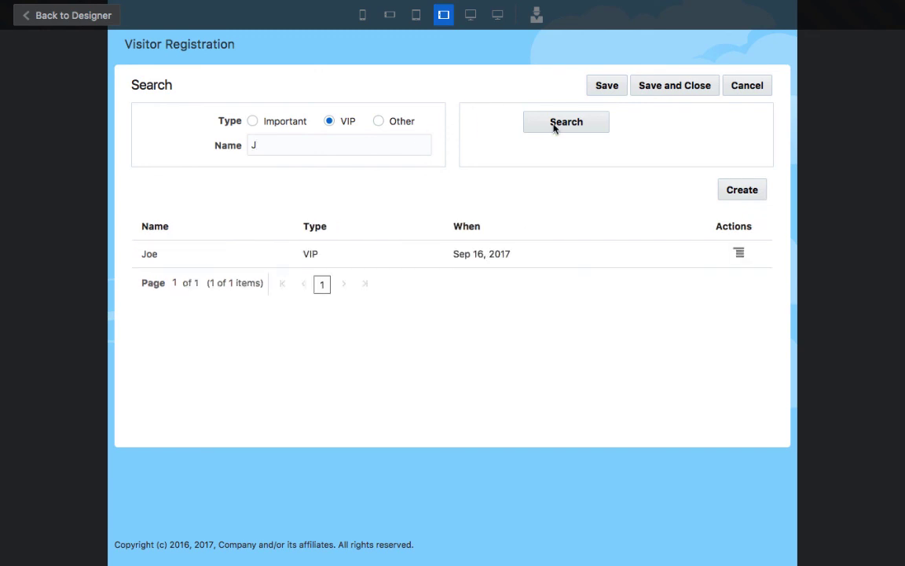